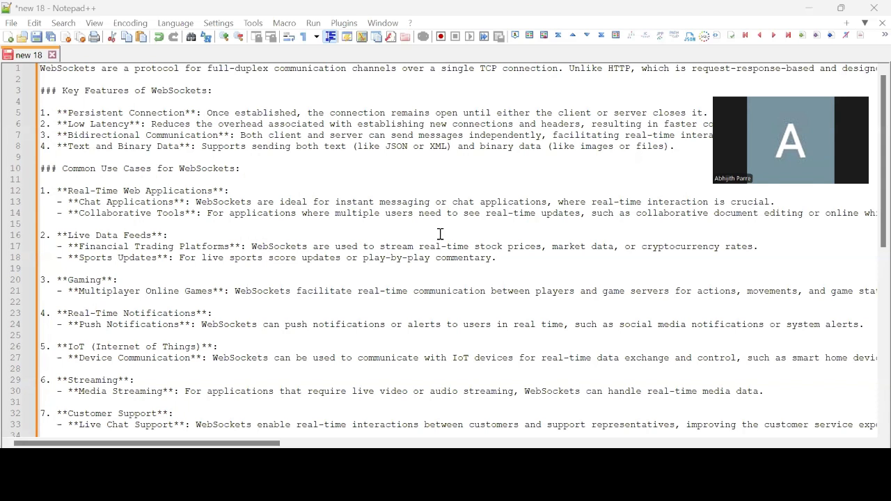
# Bring Software AG Designer forward with the pub.client websocket folder visible.
pyautogui.click(440, 234)
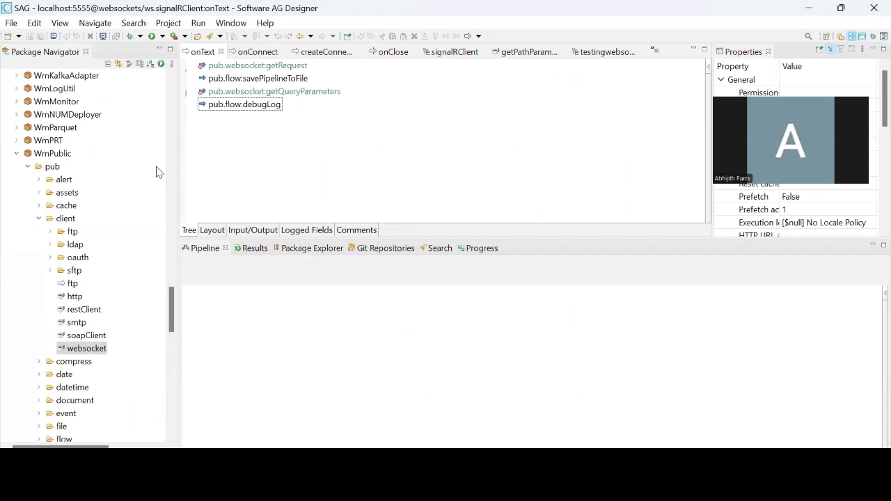
# Start a new WebSocket Endpoint from the ws folder of the websockets package.
pyautogui.click(86, 348)
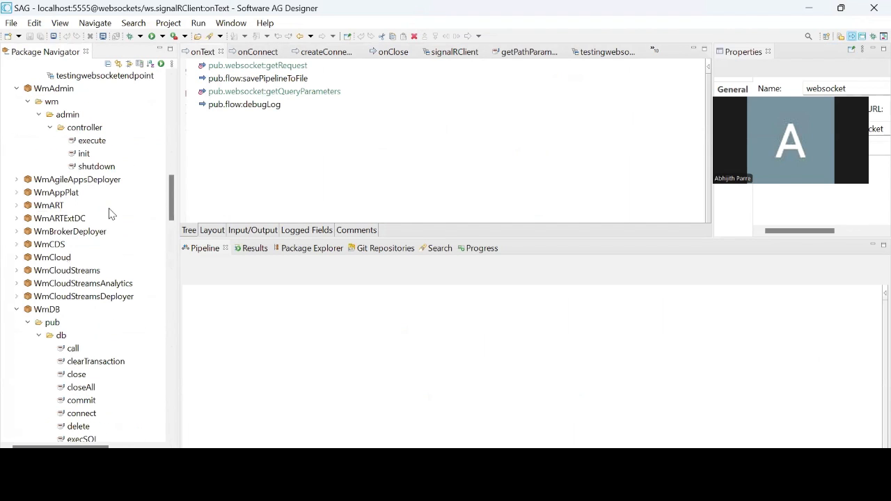
pyautogui.click(16, 309)
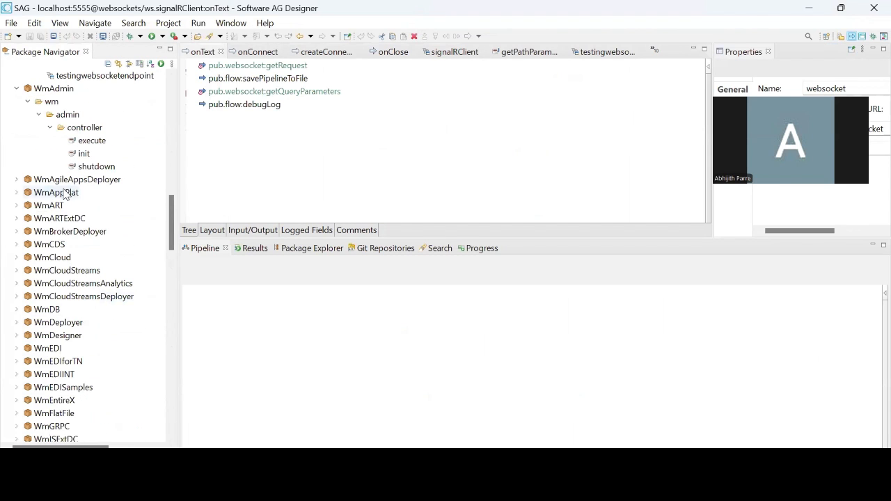
pyautogui.click(16, 192)
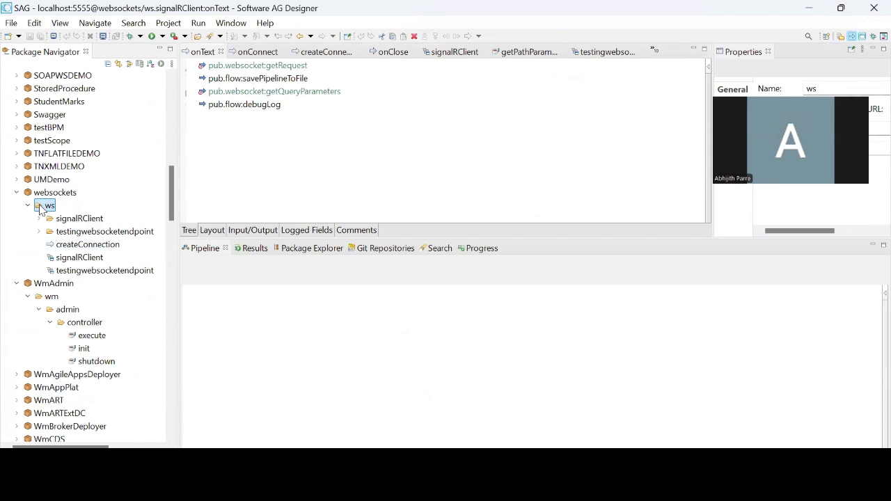
pyautogui.rightClick(46, 206)
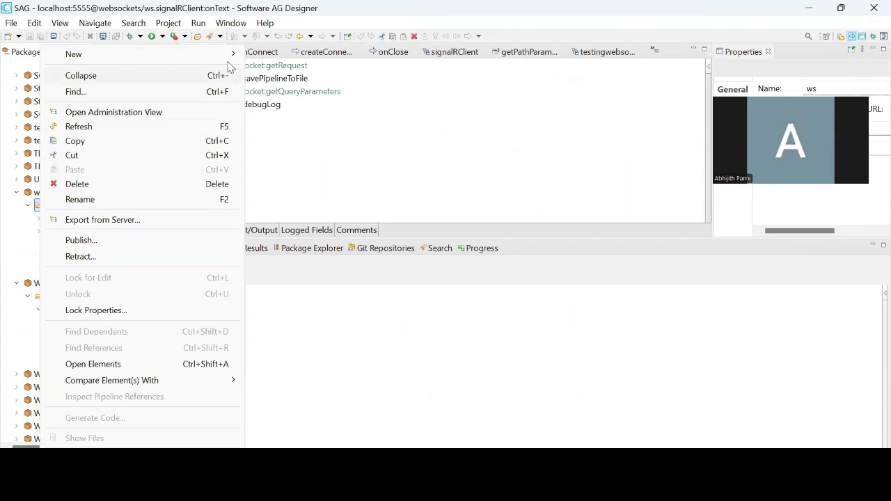
pyautogui.click(73, 53)
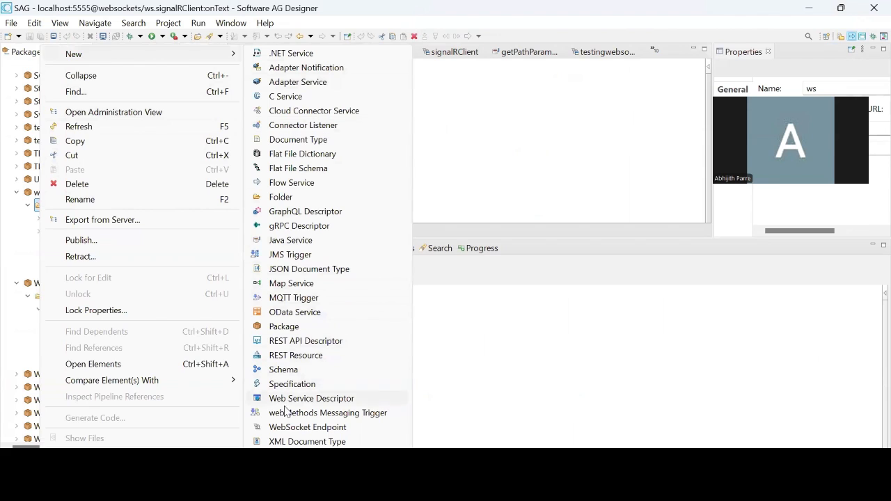
pyautogui.click(308, 426)
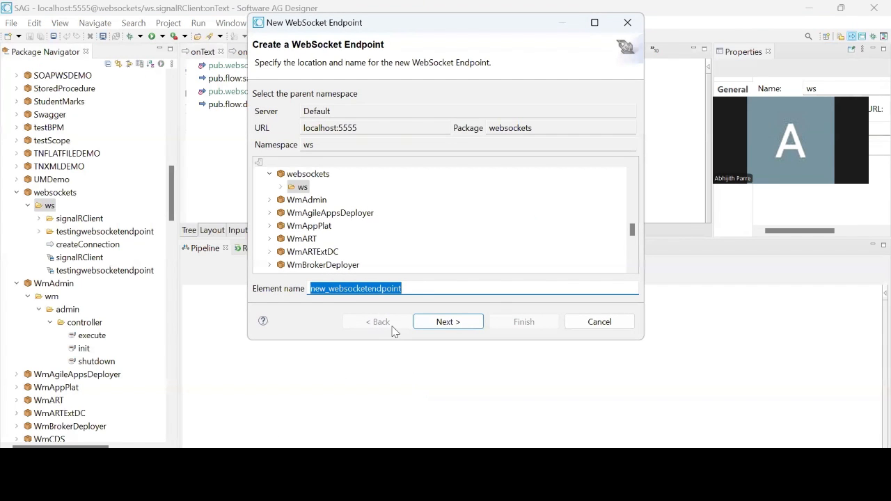
# Name the endpoint websocketDemo and choose Client as its type.
pyautogui.write('w')
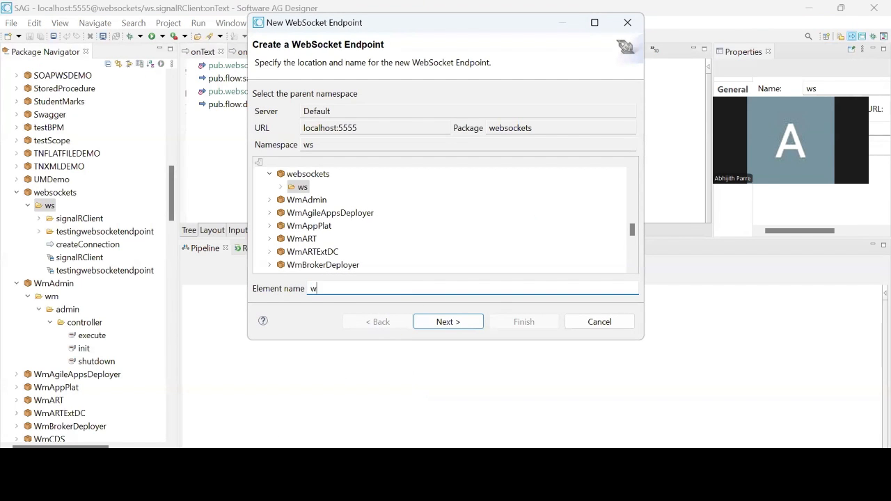
pyautogui.write('ebsocket')
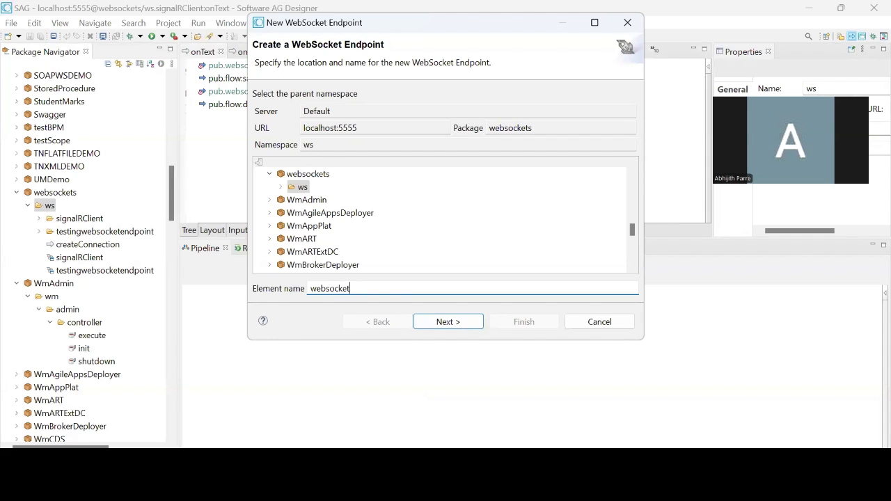
pyautogui.write('Demo')
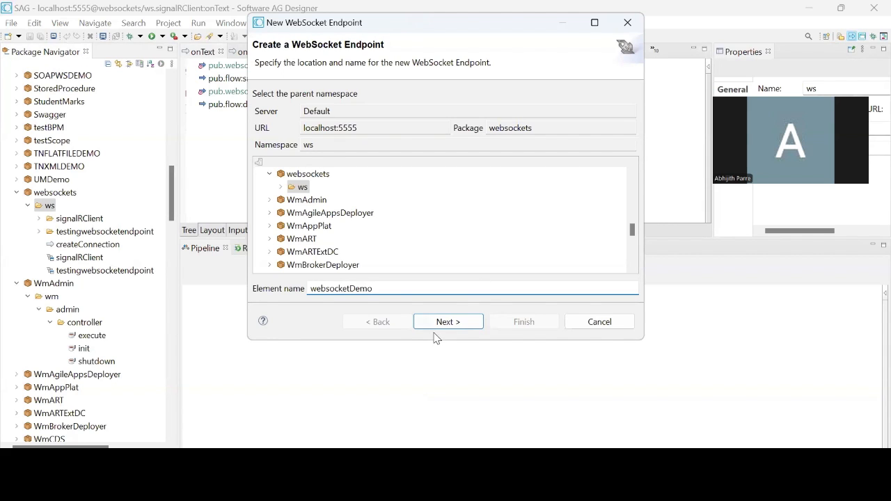
pyautogui.click(448, 321)
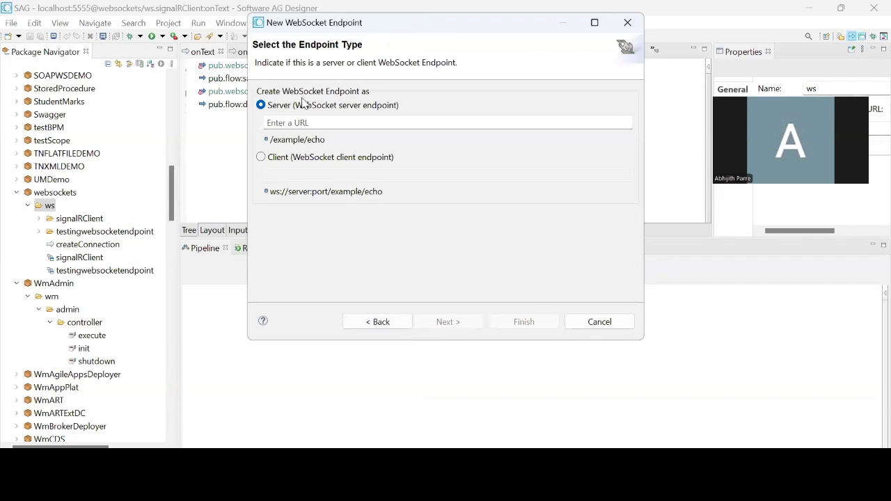
pyautogui.moveTo(341, 94)
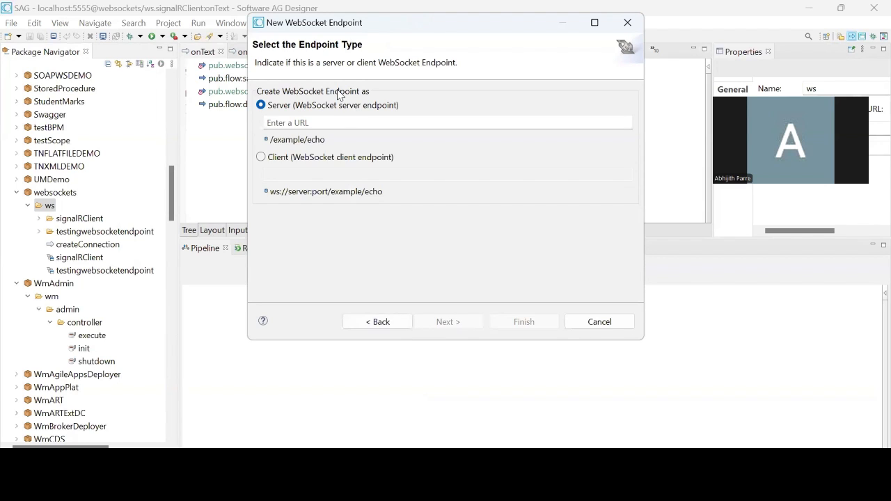
pyautogui.moveTo(279, 173)
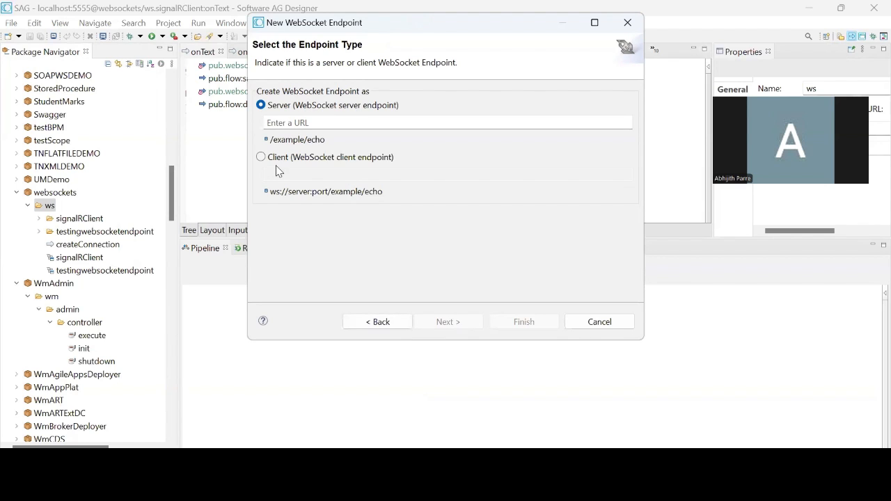
pyautogui.click(262, 156)
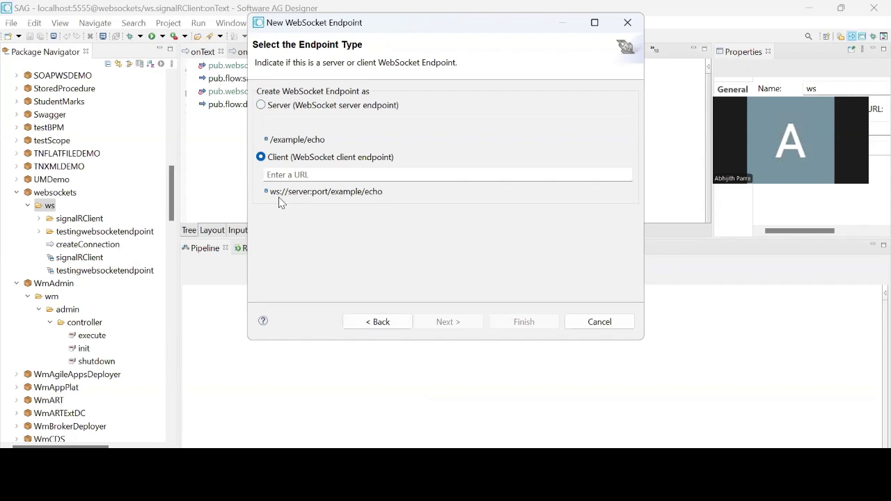
pyautogui.moveTo(329, 200)
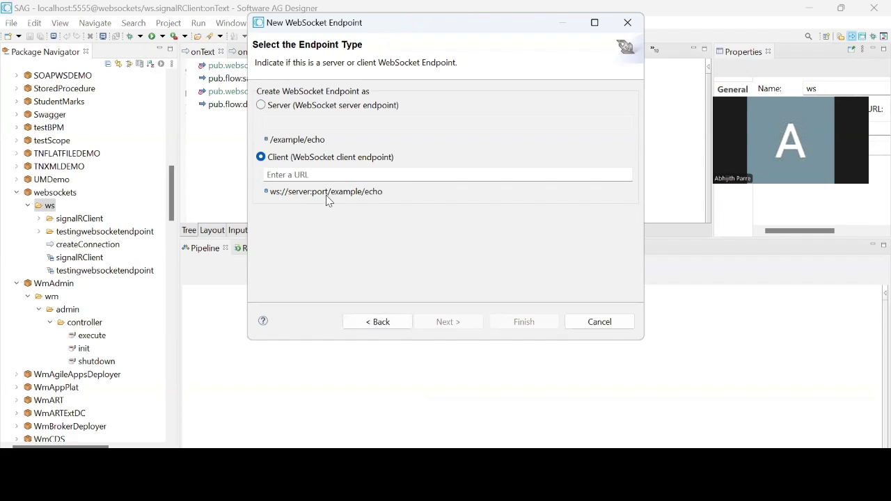
pyautogui.moveTo(370, 202)
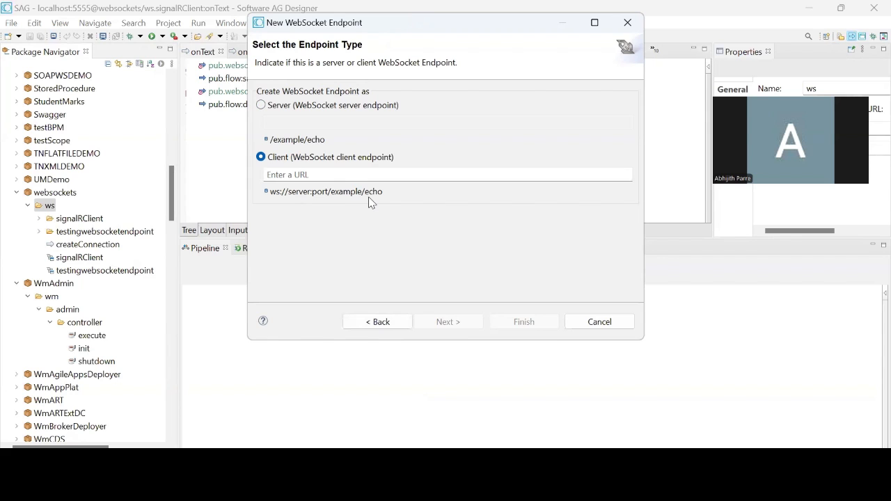
pyautogui.moveTo(462, 371)
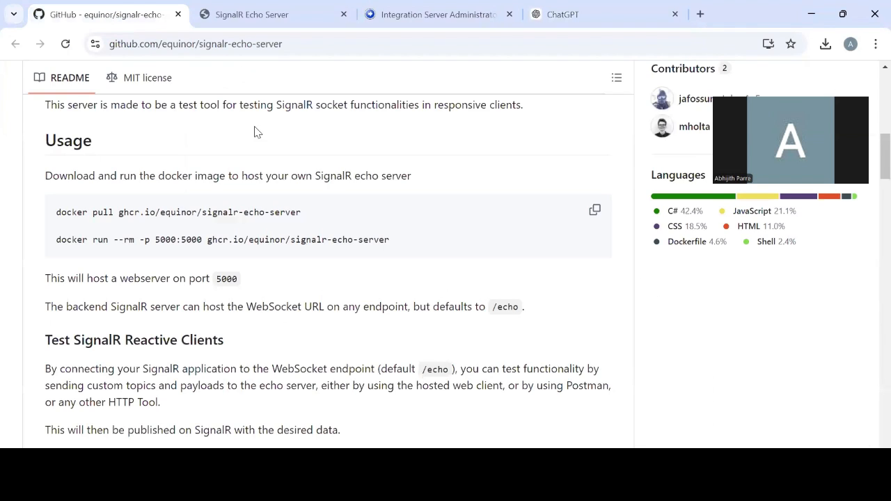
pyautogui.moveTo(70, 230)
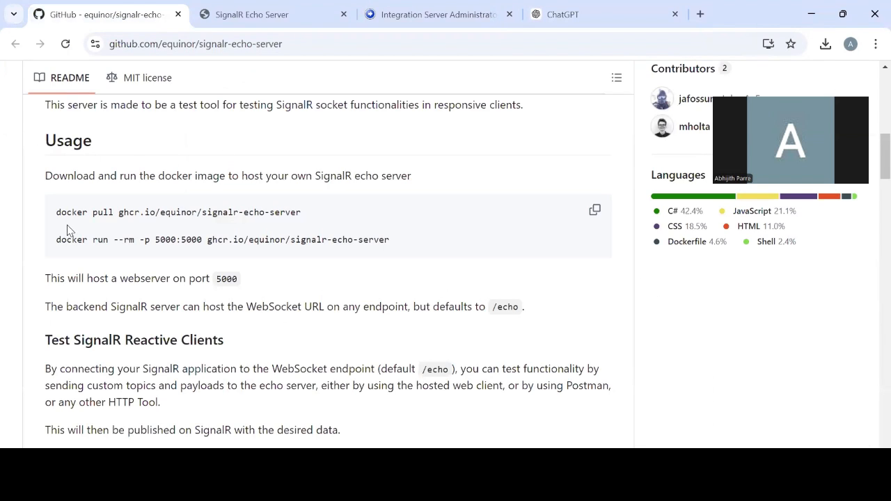
pyautogui.moveTo(142, 215)
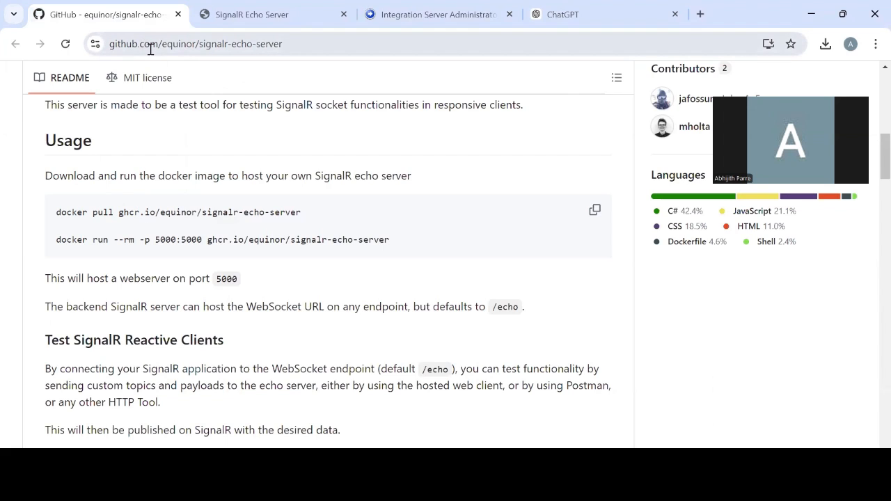
pyautogui.moveTo(114, 209)
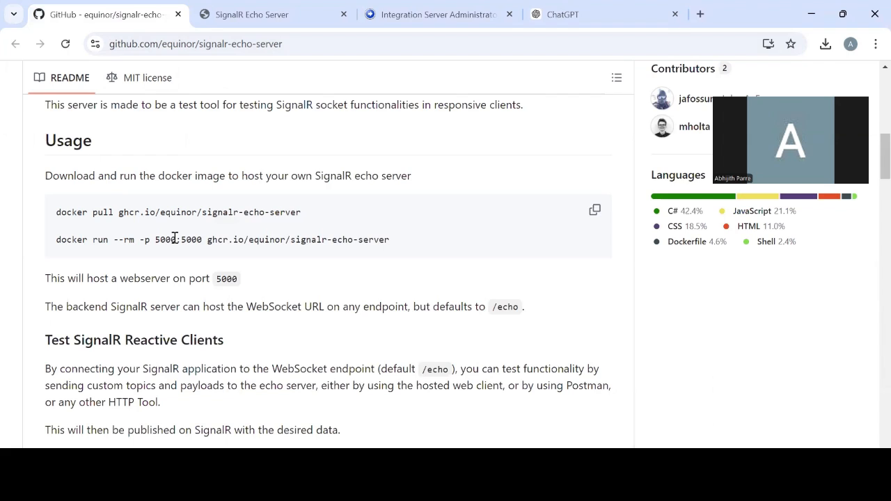
pyautogui.moveTo(271, 91)
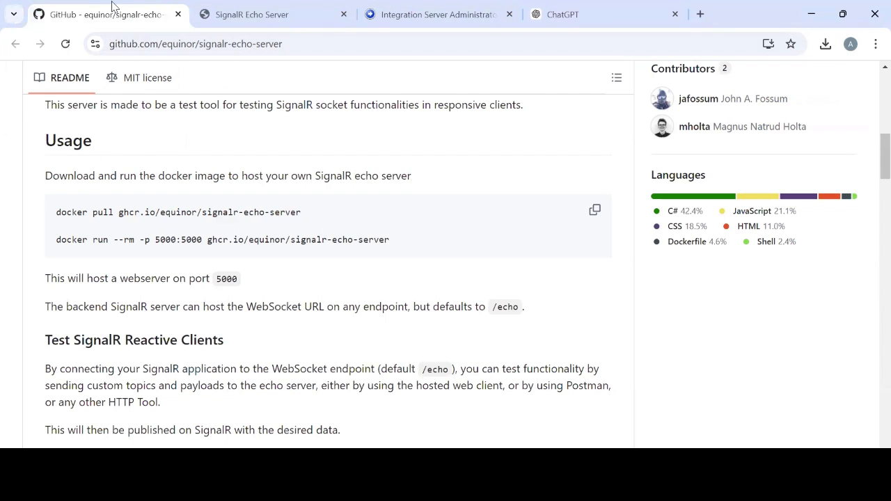
pyautogui.moveTo(782, 11)
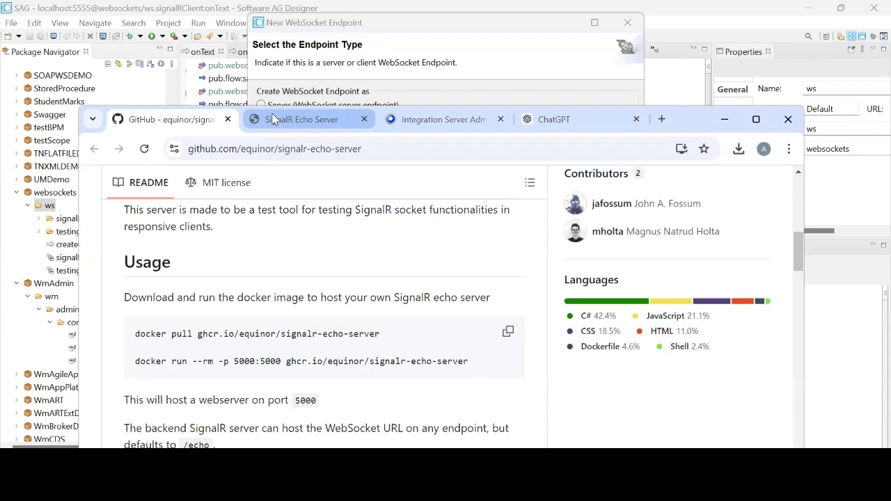
# Show the SignalR Echo Server page maximized with its ReceiveMessage subscription and payload.
pyautogui.click(301, 120)
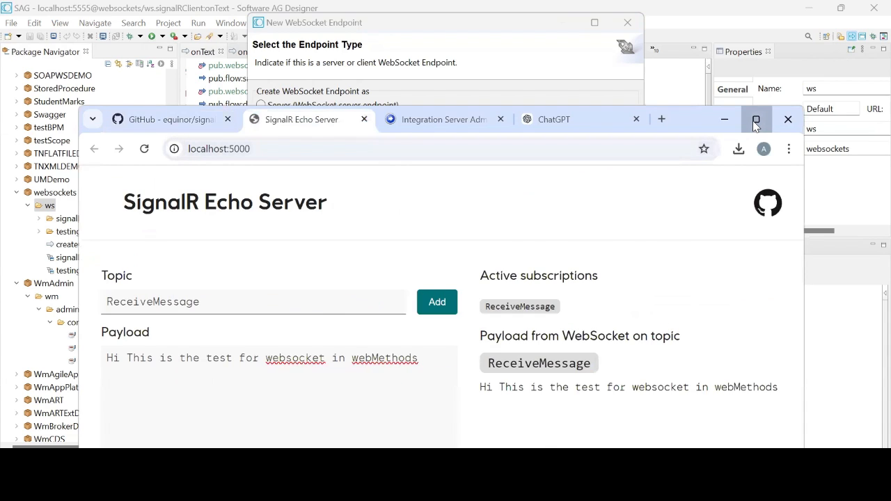
pyautogui.click(756, 120)
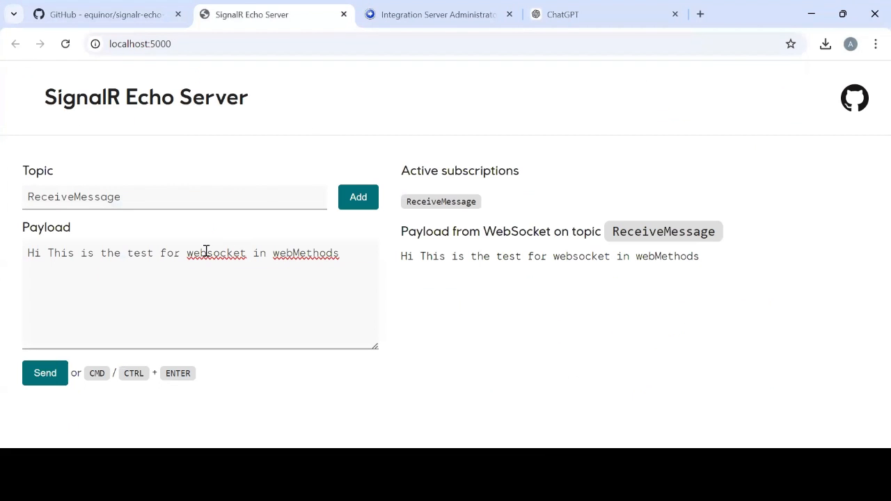
pyautogui.moveTo(84, 228)
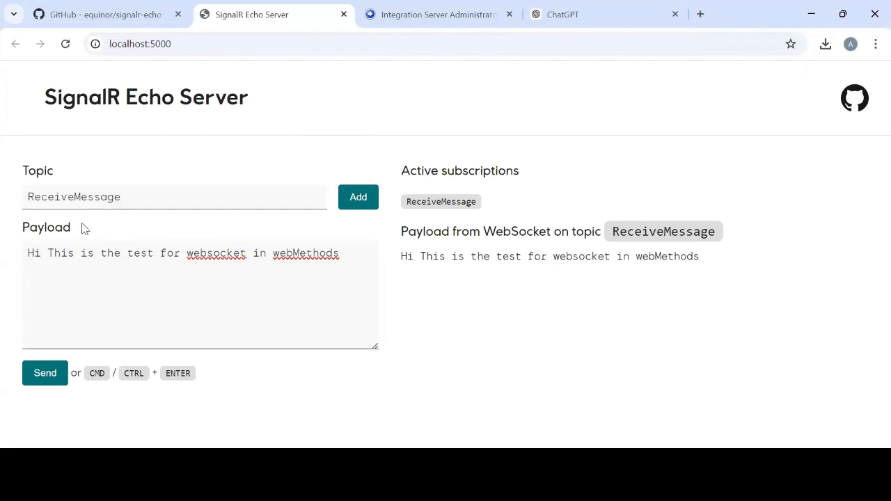
pyautogui.moveTo(252, 224)
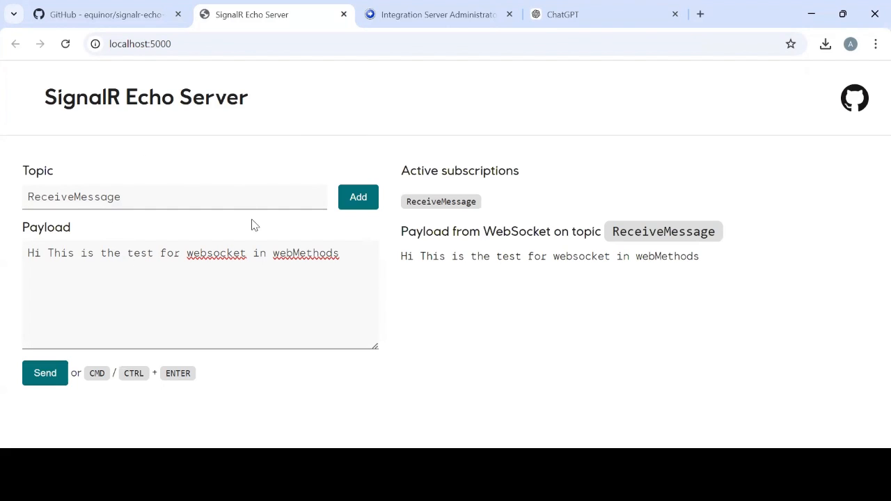
pyautogui.moveTo(300, 289)
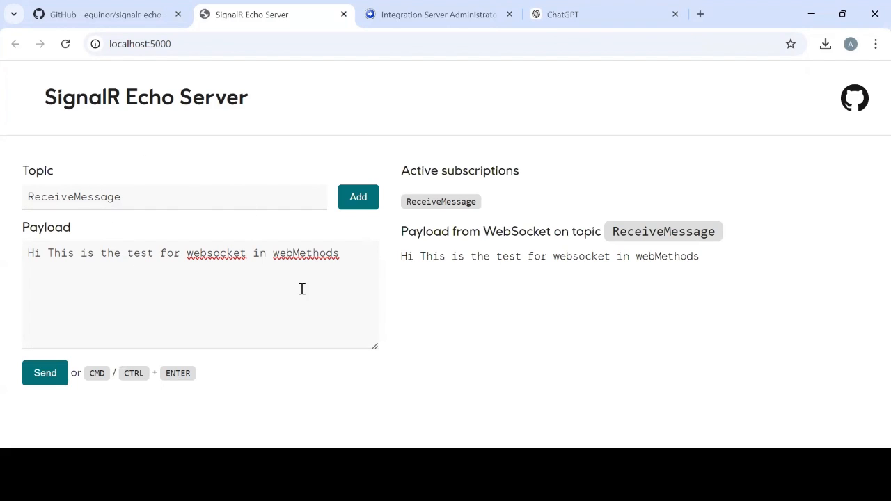
pyautogui.moveTo(437, 327)
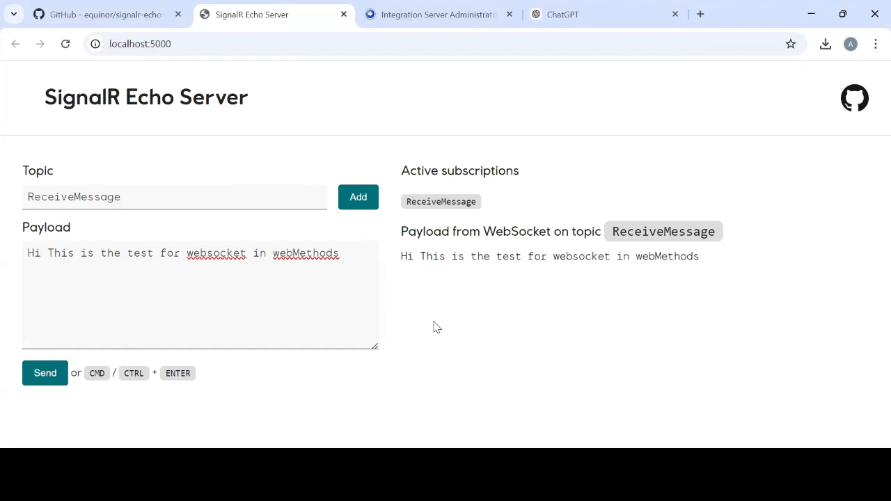
pyautogui.moveTo(546, 356)
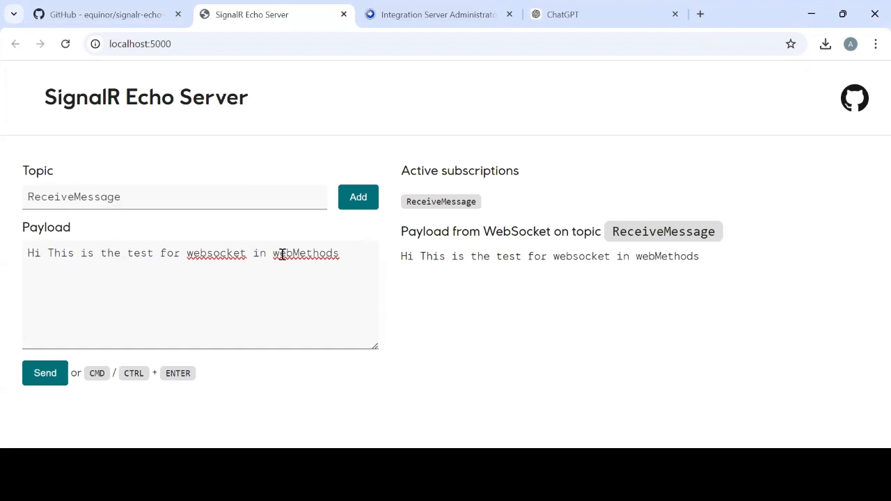
pyautogui.moveTo(563, 284)
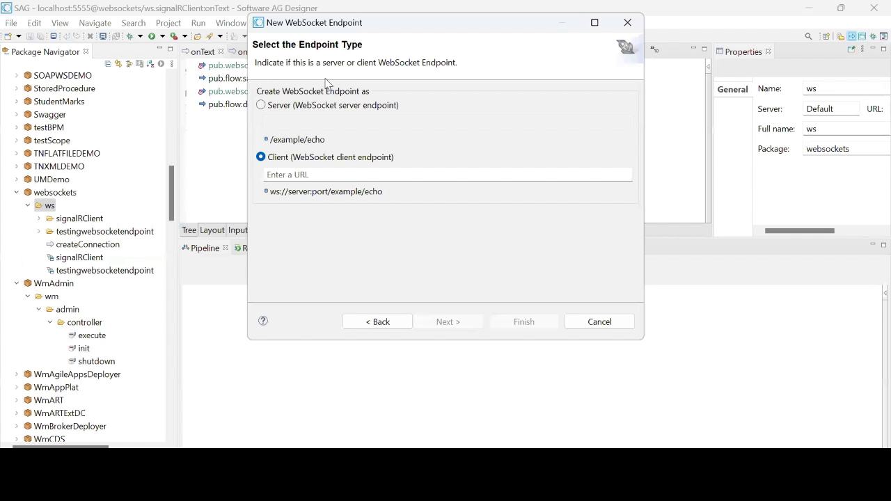
pyautogui.moveTo(292, 174)
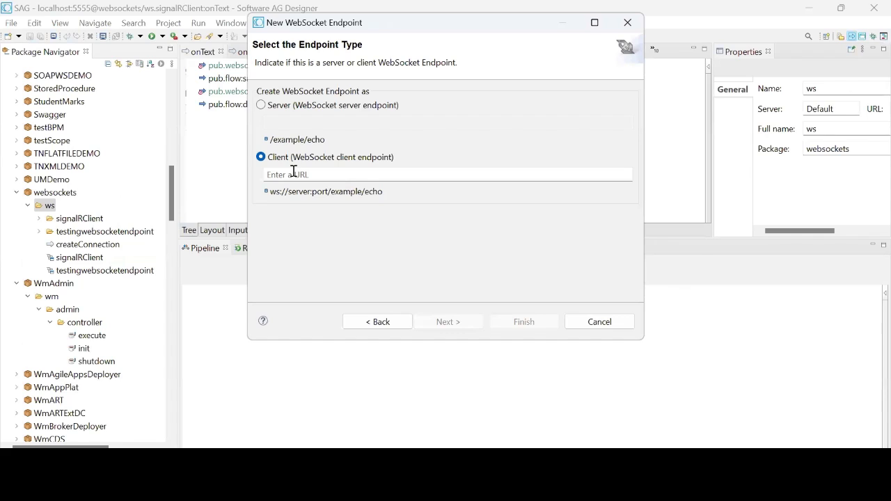
# Enter ws://localhost:5000/echo as the client URL, then cancel the endpoint wizard.
pyautogui.click(446, 174)
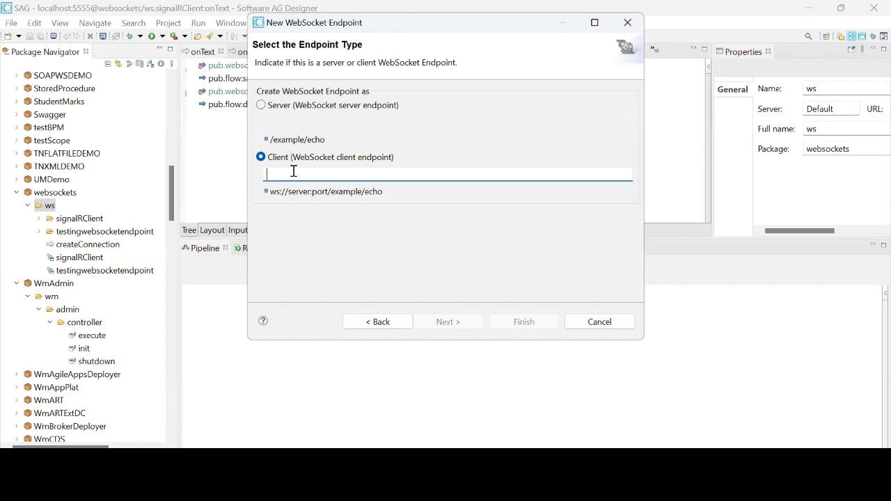
pyautogui.write('ws:')
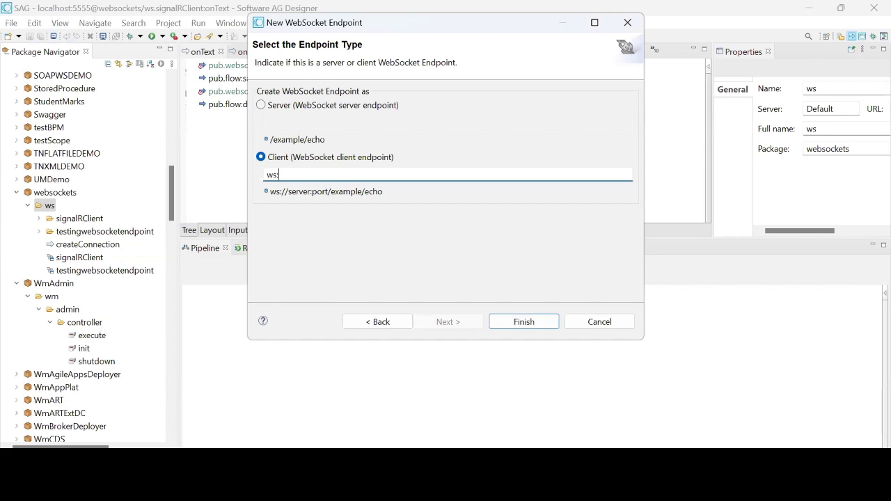
pyautogui.write('//local')
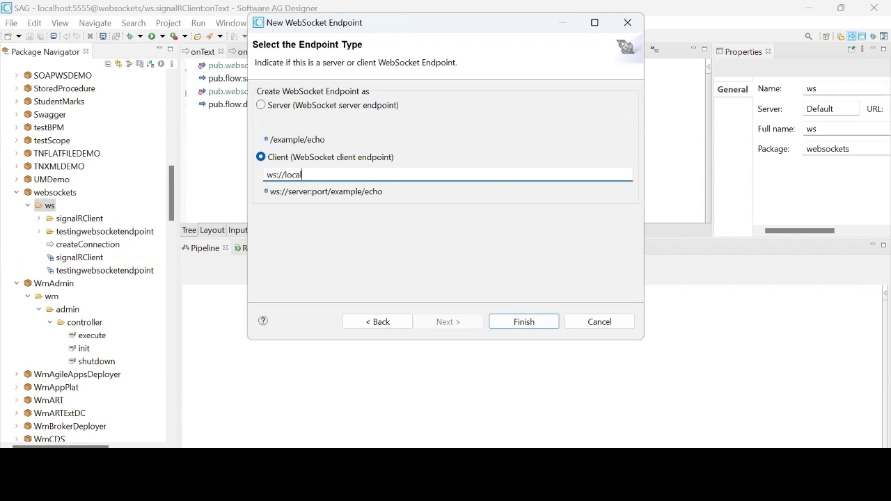
pyautogui.write('host:')
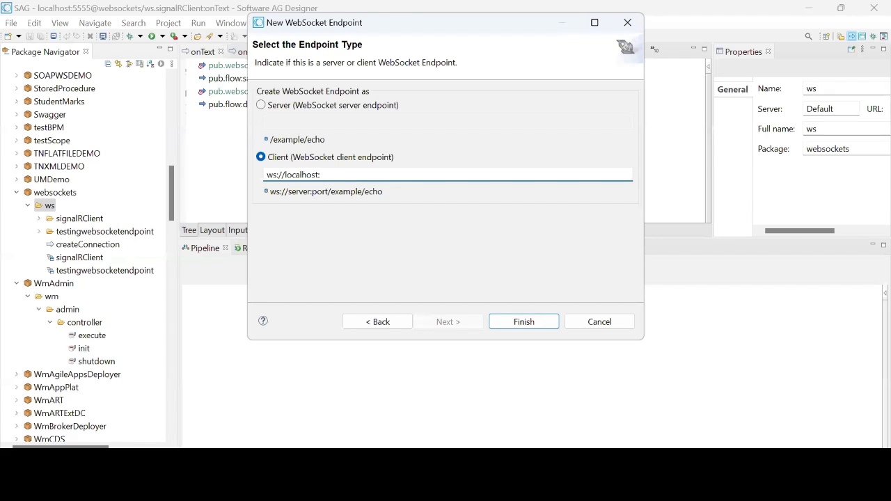
pyautogui.write('5000/')
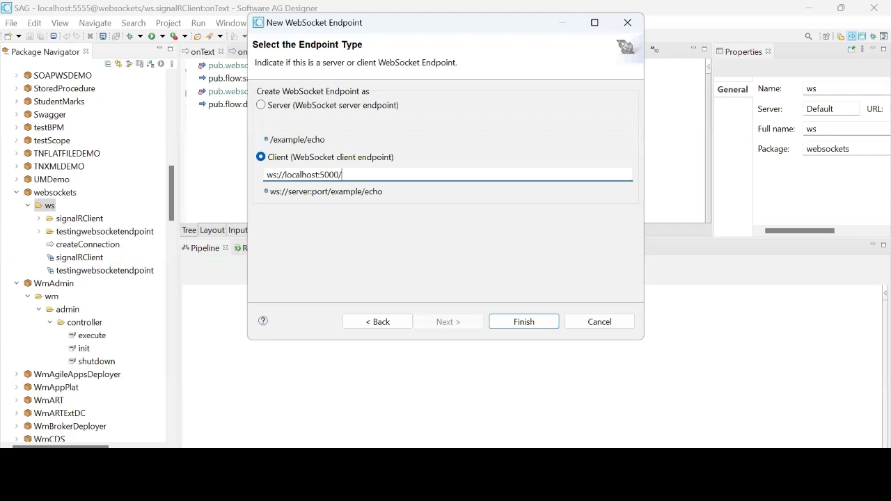
pyautogui.write('echo')
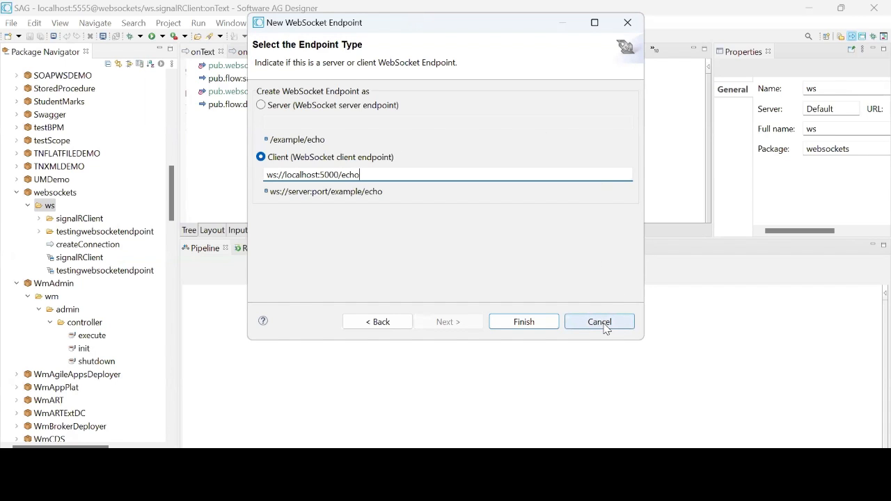
pyautogui.click(599, 321)
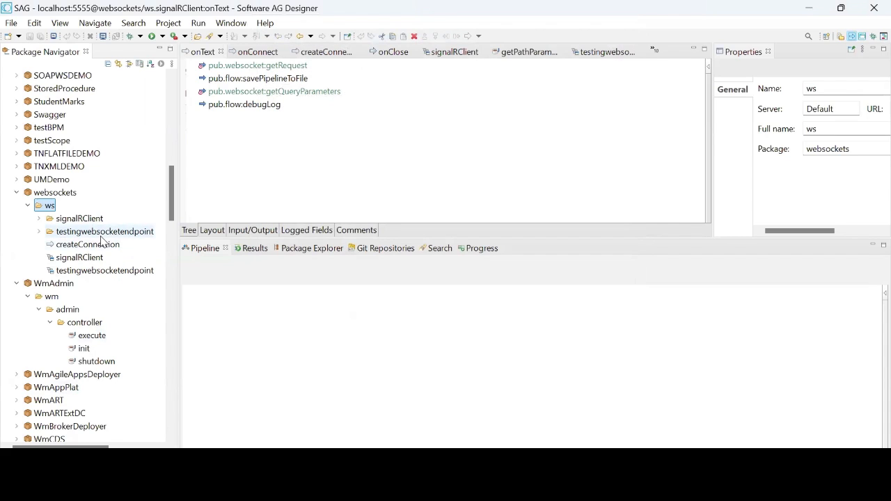
pyautogui.moveTo(54, 229)
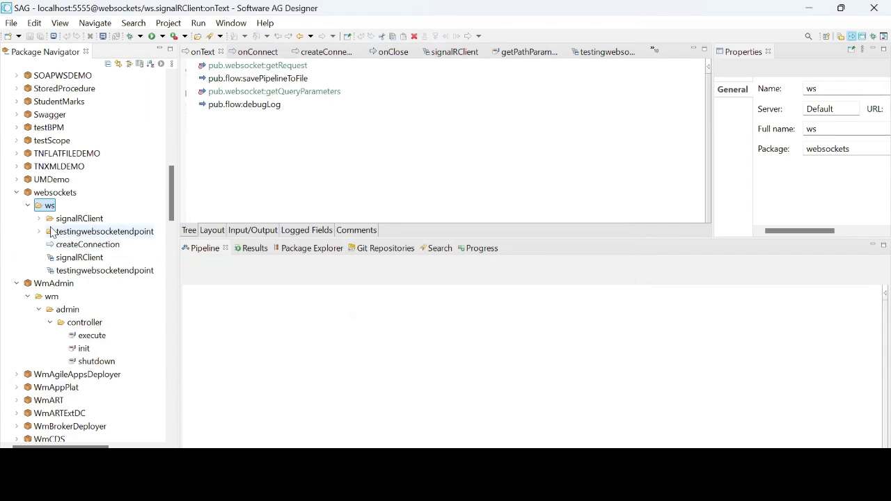
# Expand testingwebsocketendpoint to list its onBinary, onClose, onConnect, onError and onText services.
pyautogui.click(39, 231)
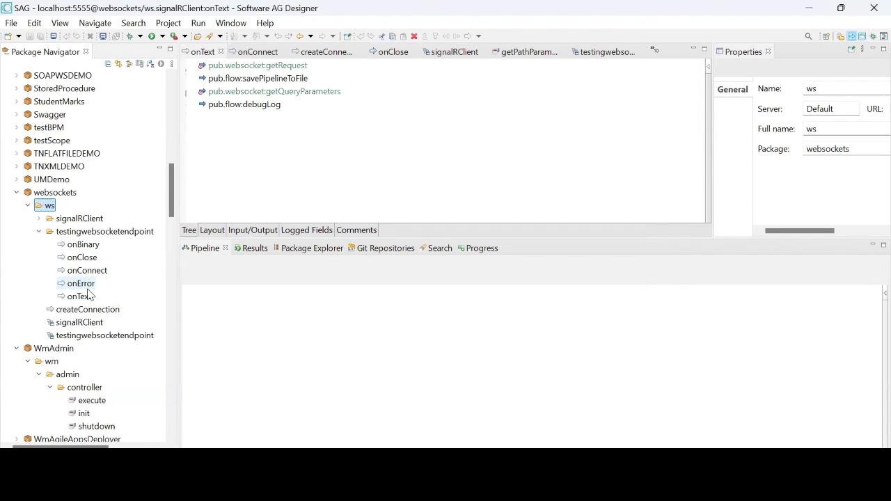
pyautogui.moveTo(87, 270)
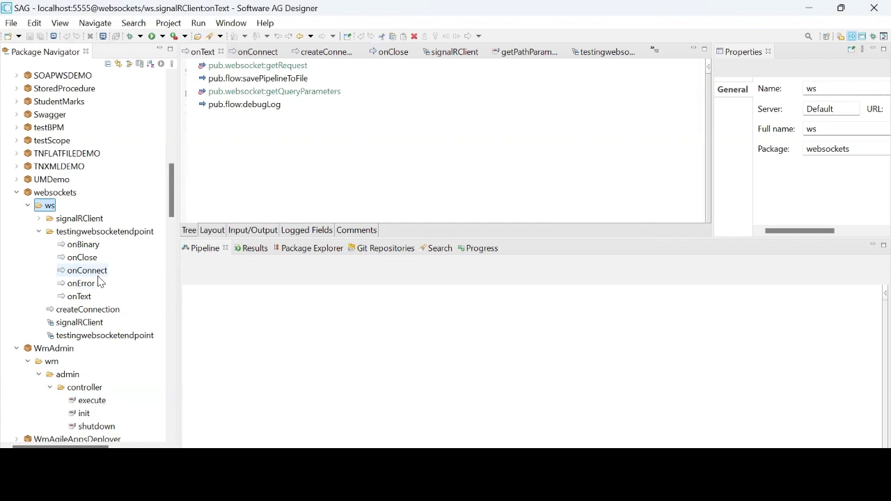
pyautogui.moveTo(81, 256)
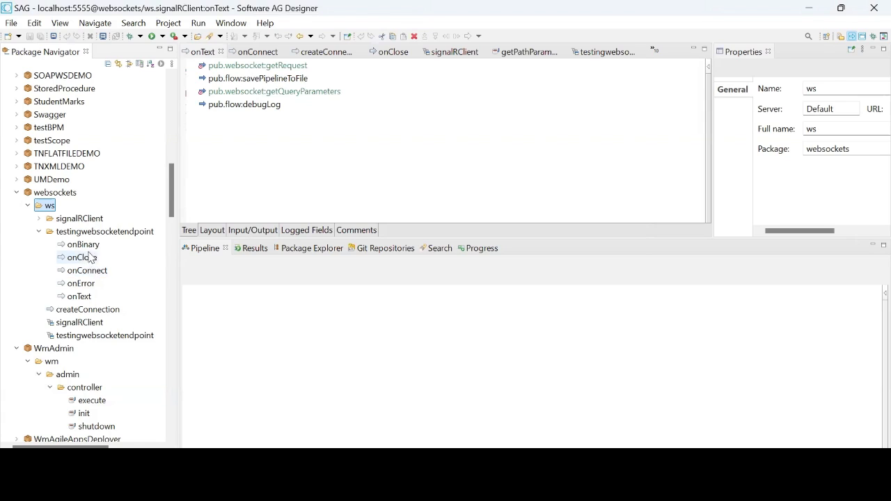
pyautogui.moveTo(87, 261)
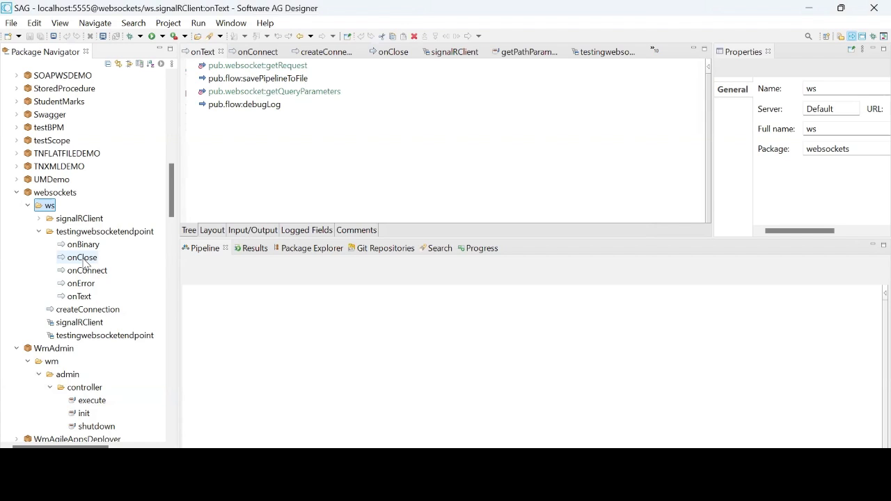
pyautogui.moveTo(86, 262)
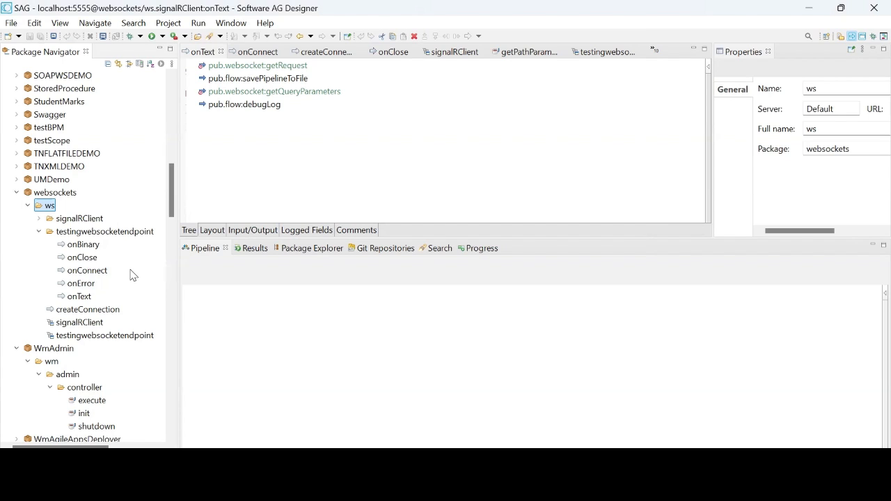
pyautogui.moveTo(86, 309)
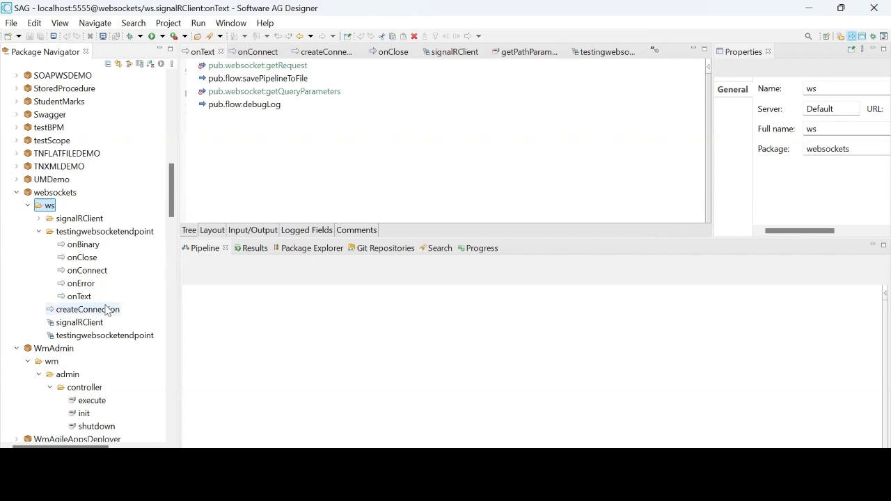
# Review createConnection's websocket and sendMessage steps, checking the nsName and message pipeline values.
pyautogui.click(87, 309)
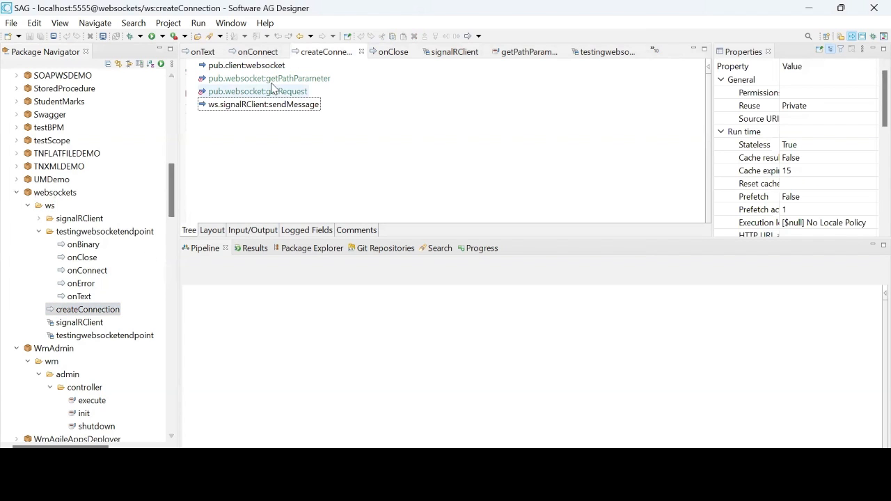
pyautogui.moveTo(246, 65)
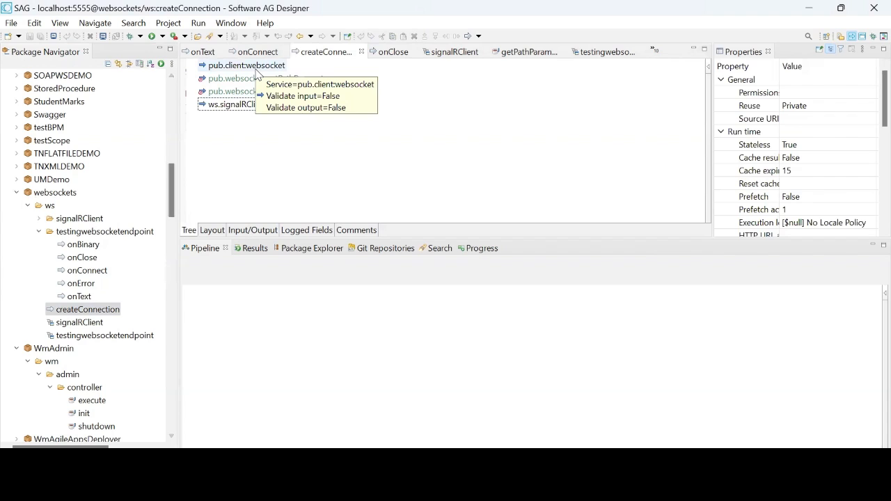
pyautogui.moveTo(250, 76)
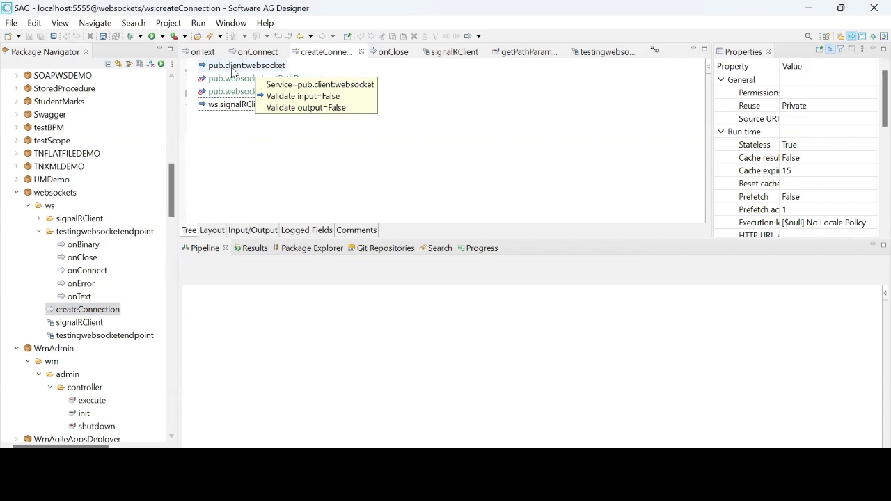
pyautogui.click(245, 65)
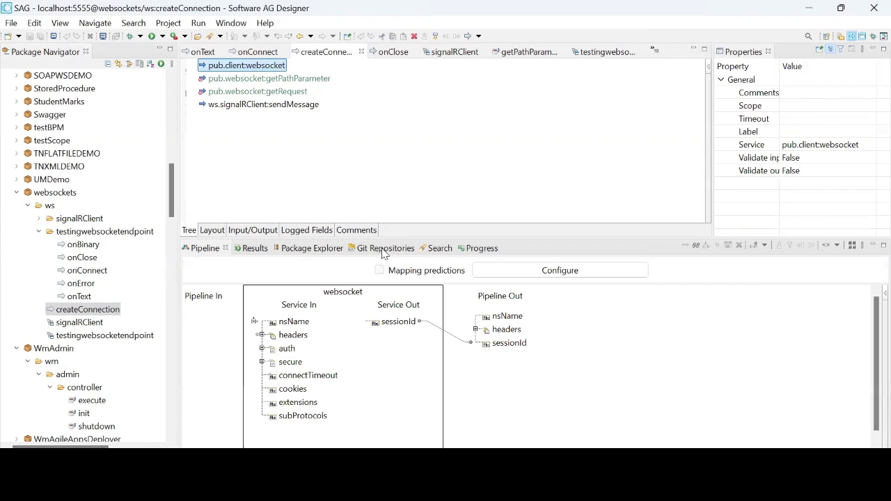
pyautogui.moveTo(257, 321)
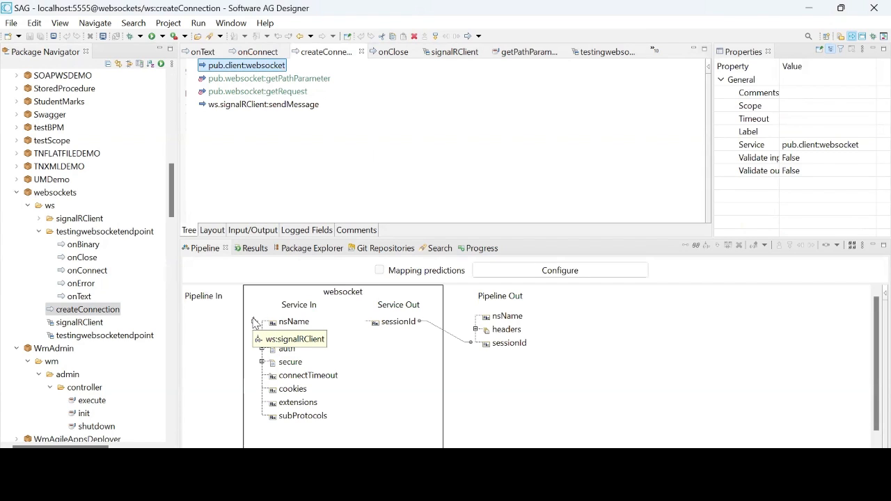
pyautogui.click(254, 321)
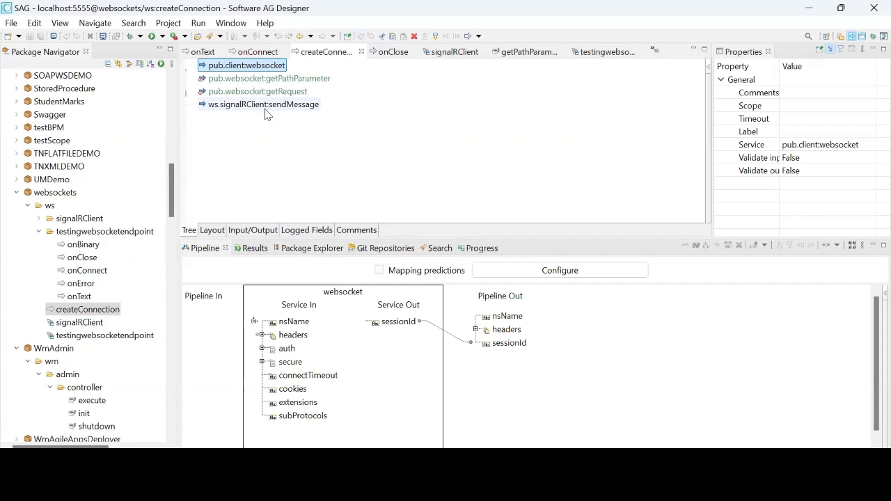
pyautogui.click(263, 103)
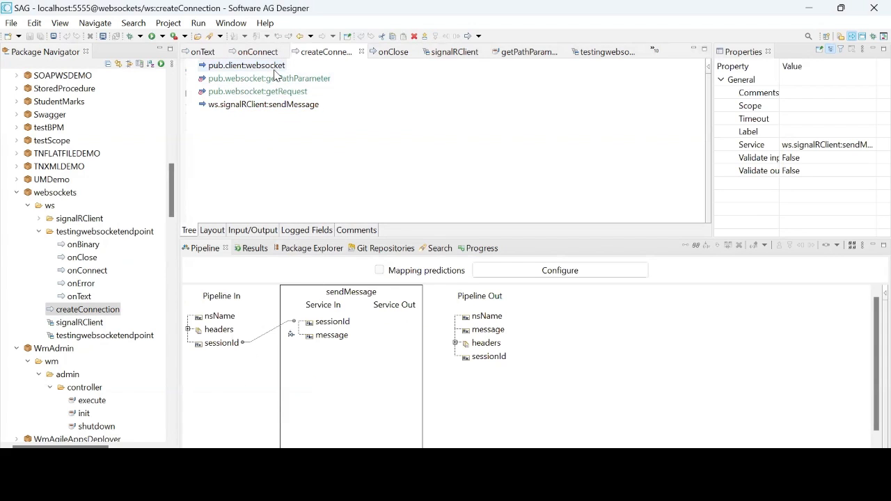
pyautogui.click(248, 65)
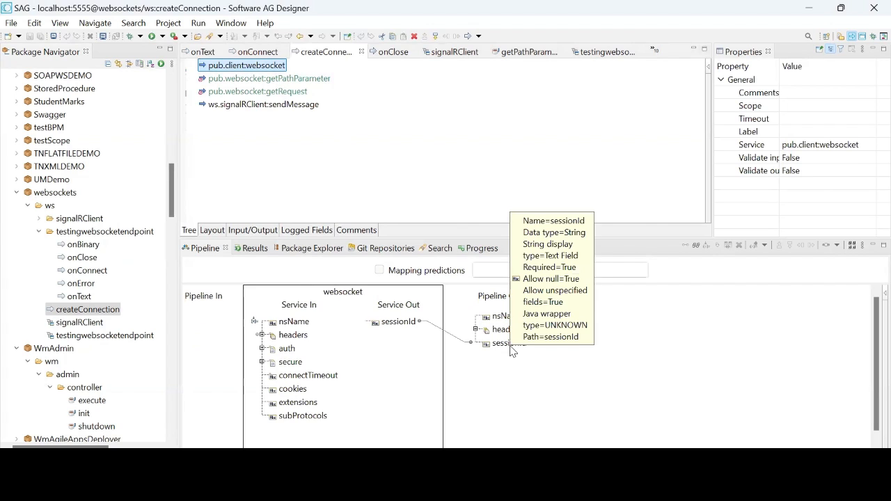
pyautogui.moveTo(271, 104)
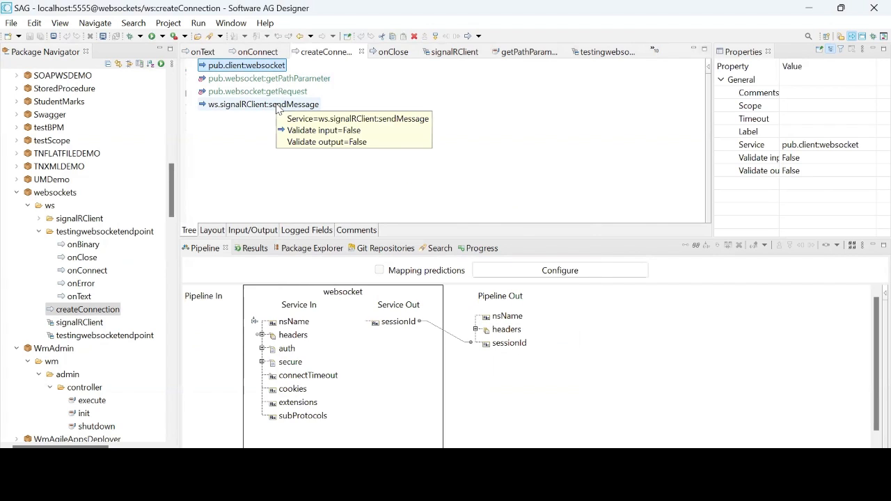
pyautogui.click(261, 103)
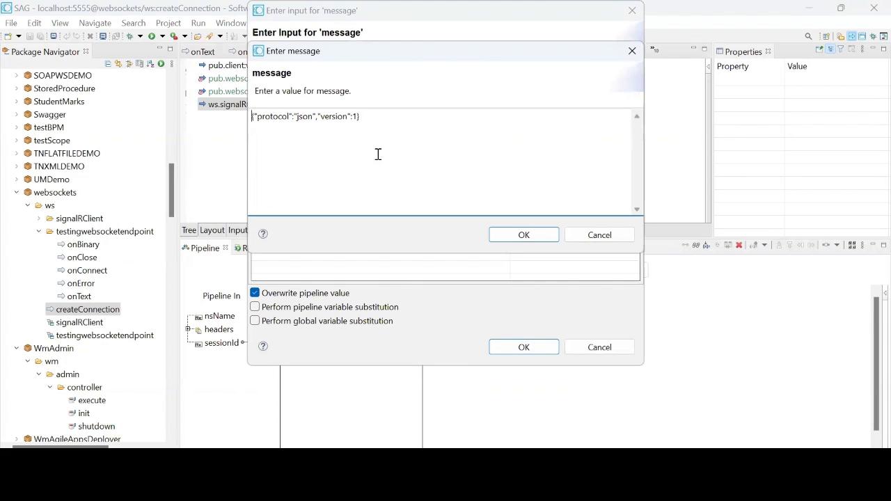
pyautogui.moveTo(430, 159)
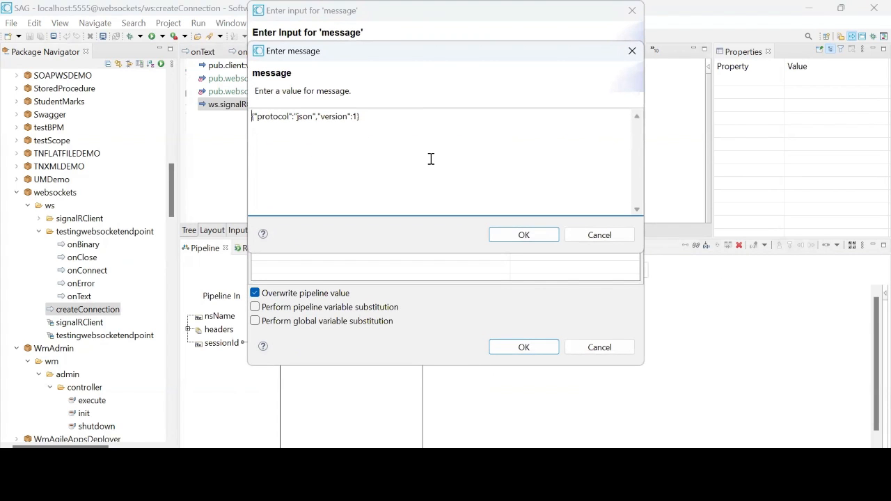
pyautogui.moveTo(351, 112)
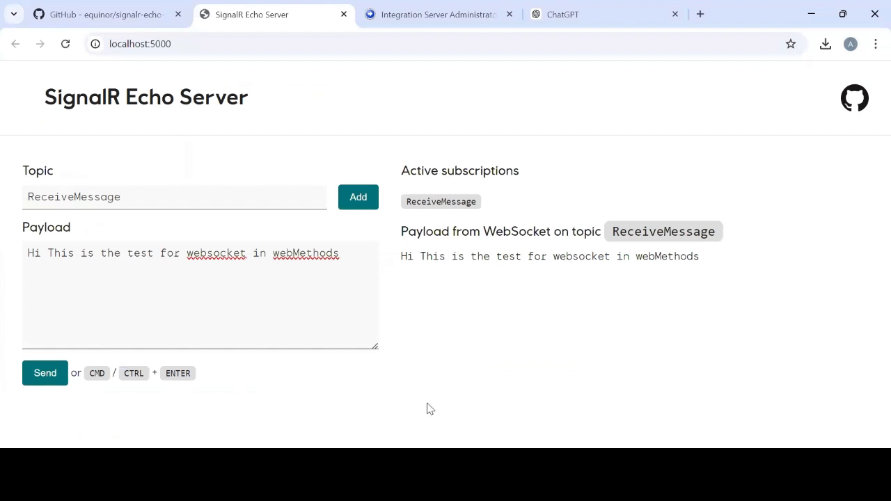
pyautogui.moveTo(871, 64)
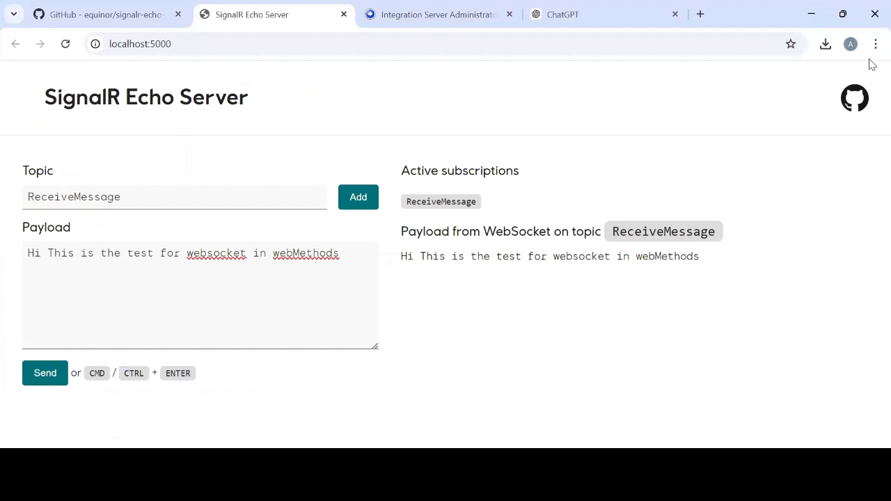
pyautogui.moveTo(875, 43)
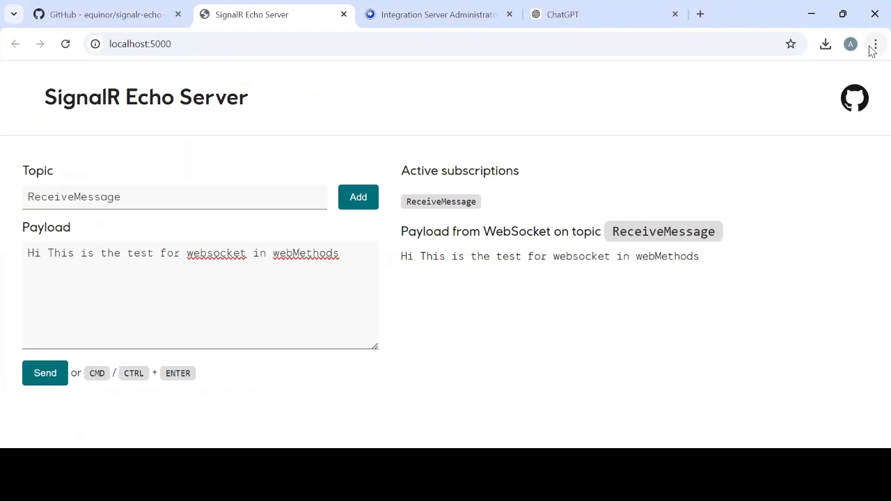
# Show Chrome developer tools' Network activity filtered to WebSockets, revealing the echo connection with status 101.
pyautogui.click(874, 43)
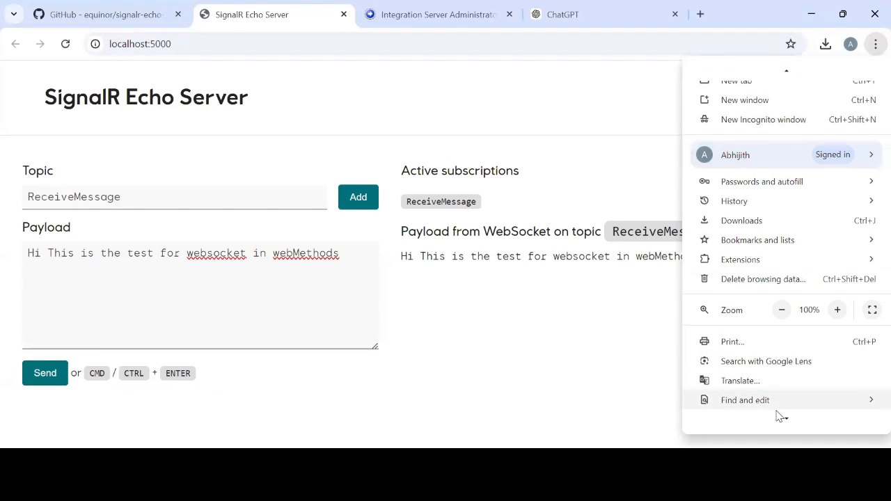
pyautogui.click(741, 348)
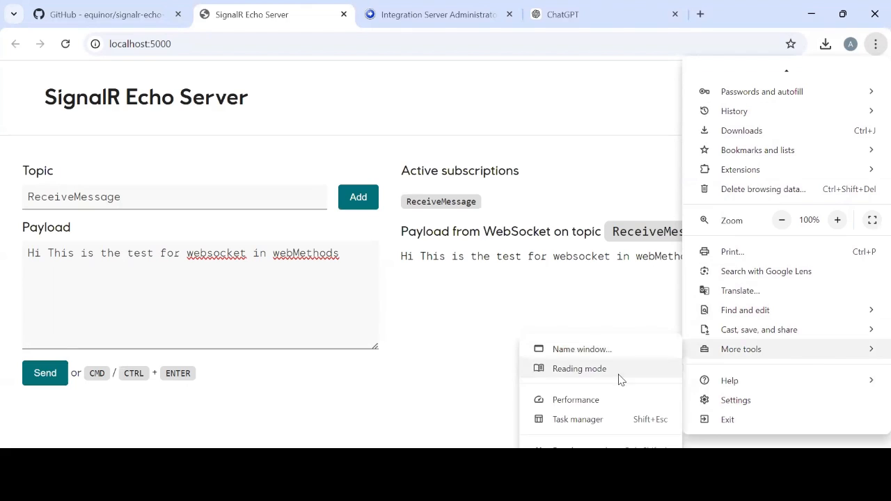
pyautogui.moveTo(763, 350)
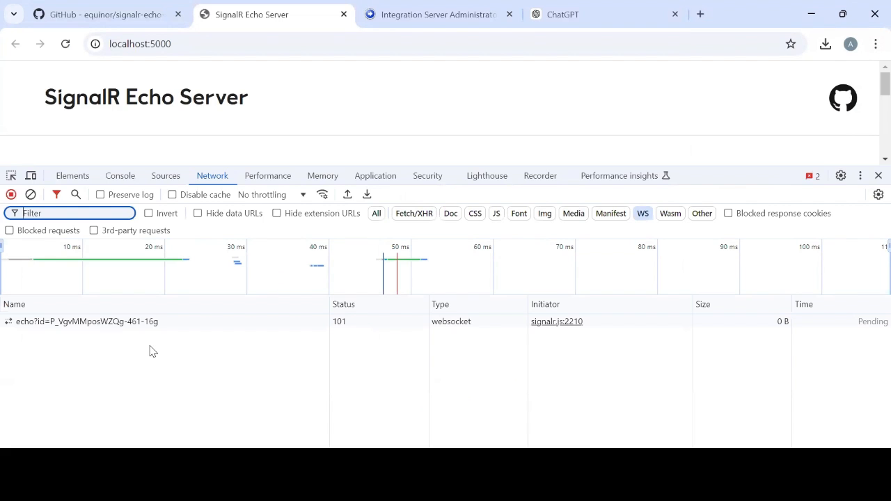
pyautogui.click(83, 320)
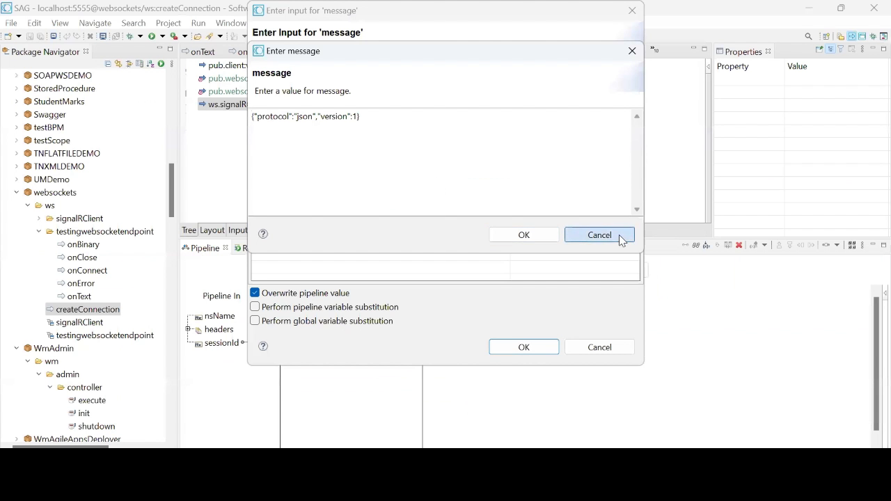
# Run createConnection as a flow service and select the returned sessionId value.
pyautogui.click(599, 234)
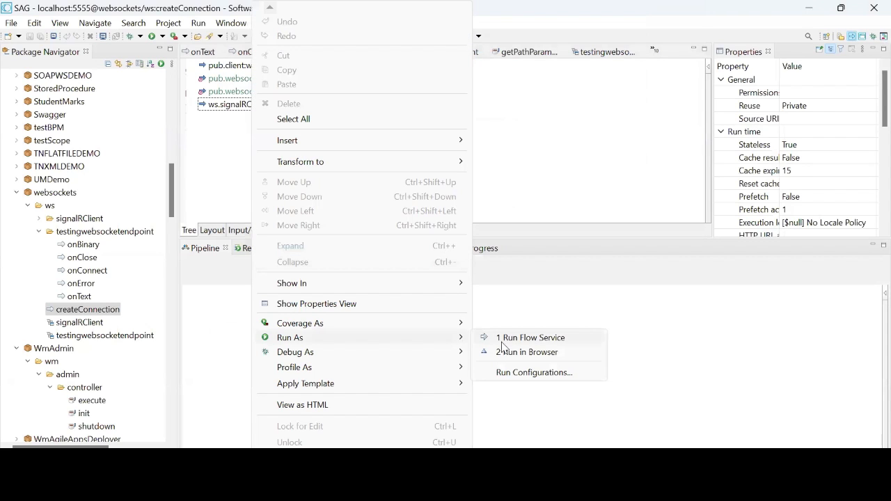
pyautogui.click(531, 339)
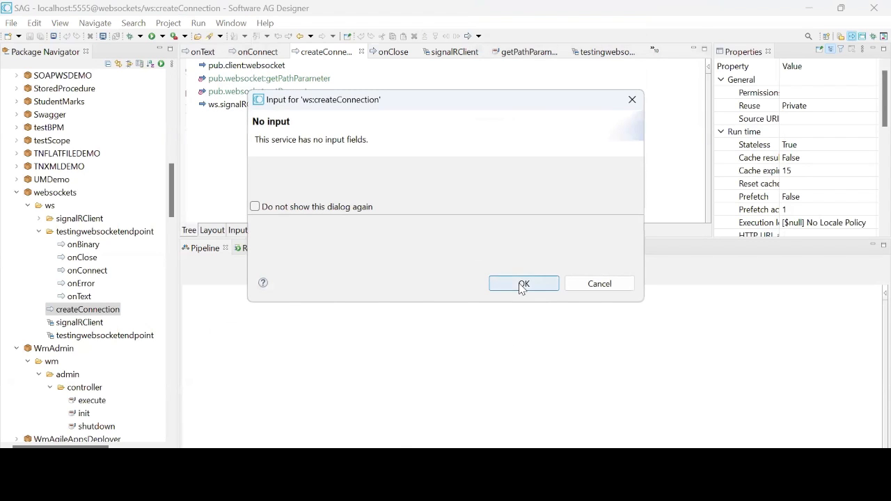
pyautogui.click(523, 284)
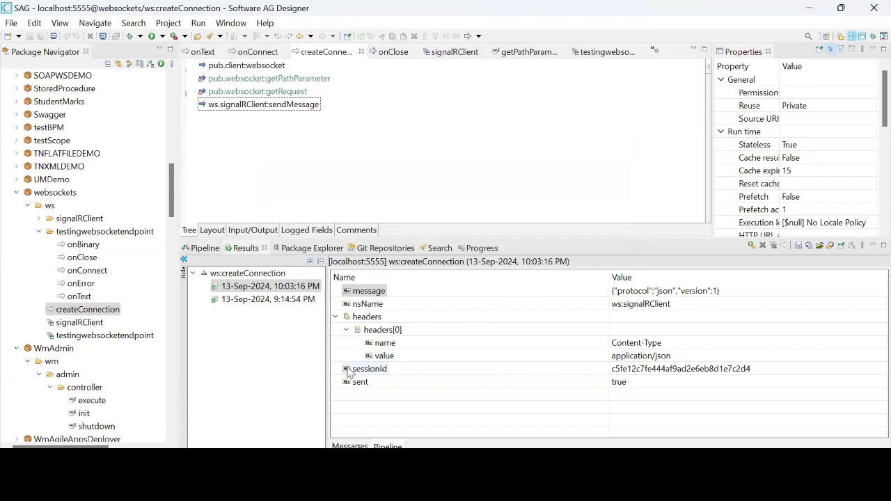
pyautogui.click(371, 367)
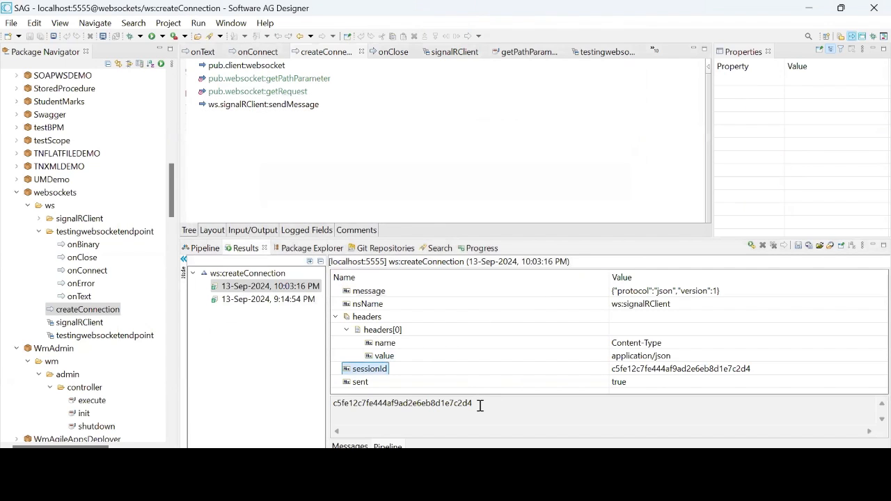
pyautogui.tripleClick(403, 403)
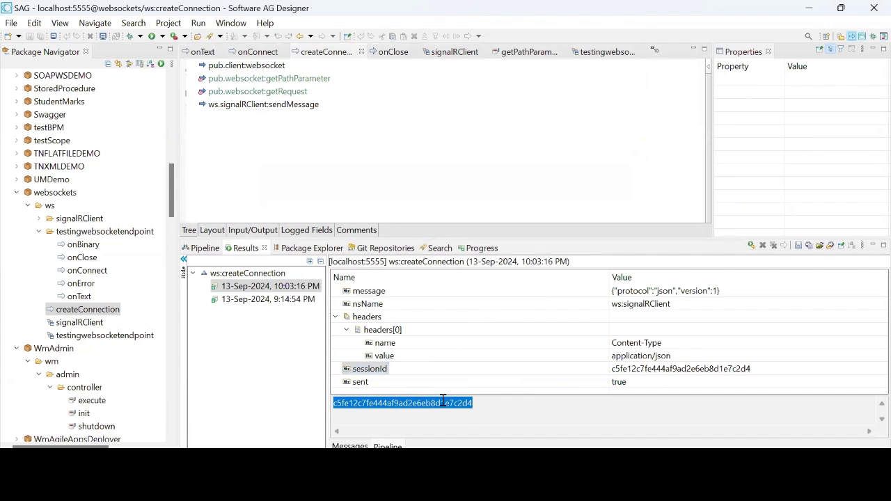
pyautogui.moveTo(418, 335)
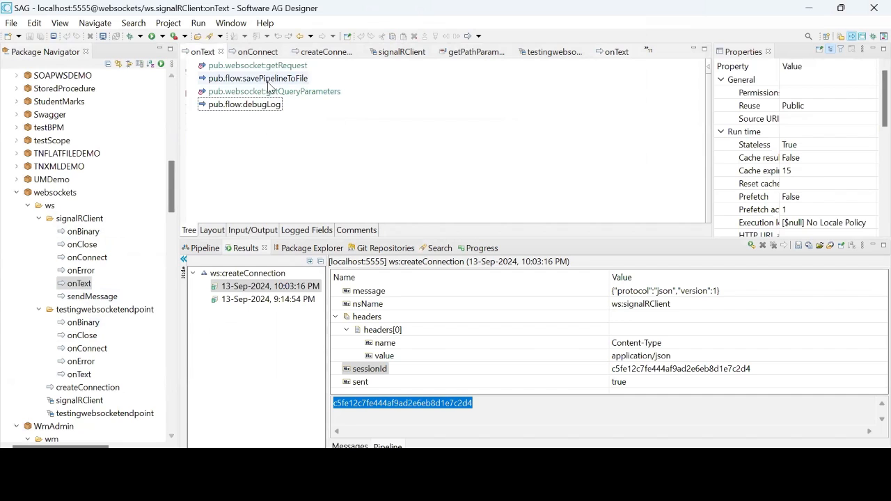
# Clear the createConnection run results from the Results view.
pyautogui.click(257, 78)
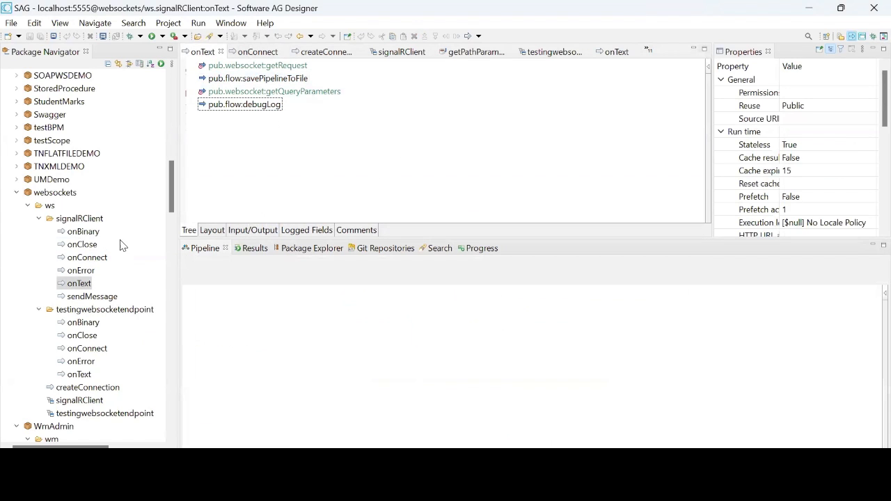
pyautogui.moveTo(133, 279)
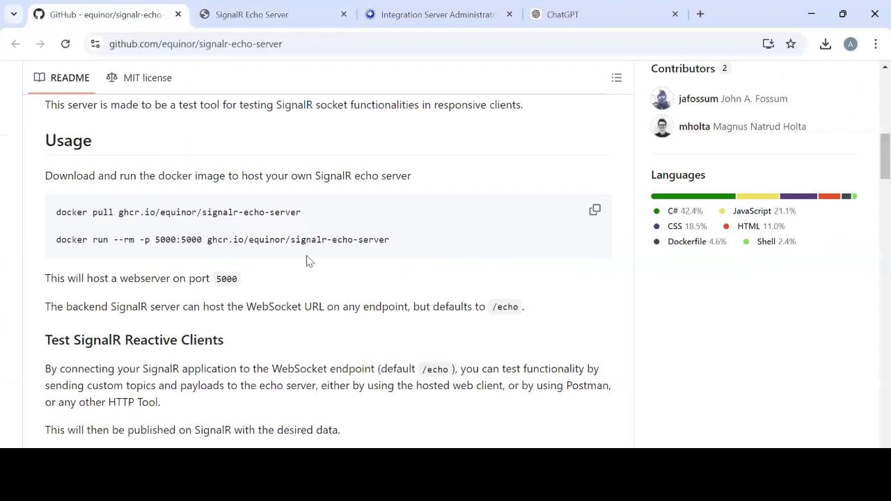
pyautogui.moveTo(773, 19)
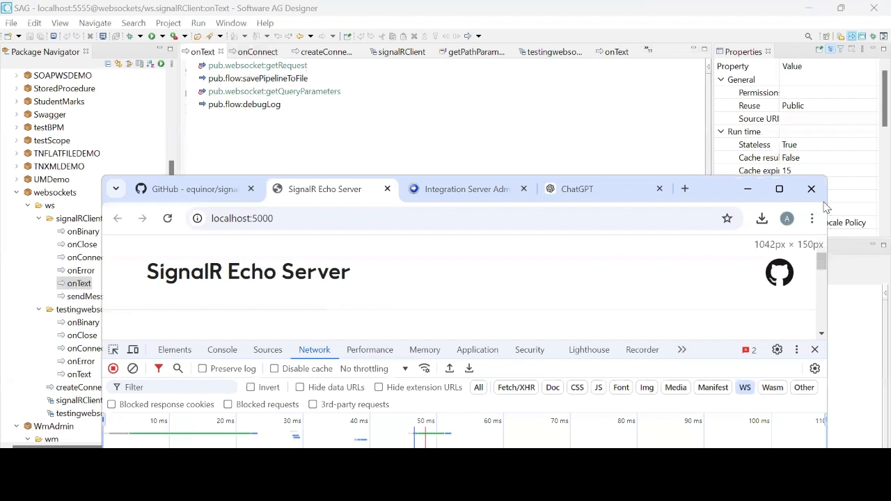
# Send 'This demo is for websockets using webMethods and signalR' from the Echo Server payload box.
pyautogui.click(780, 189)
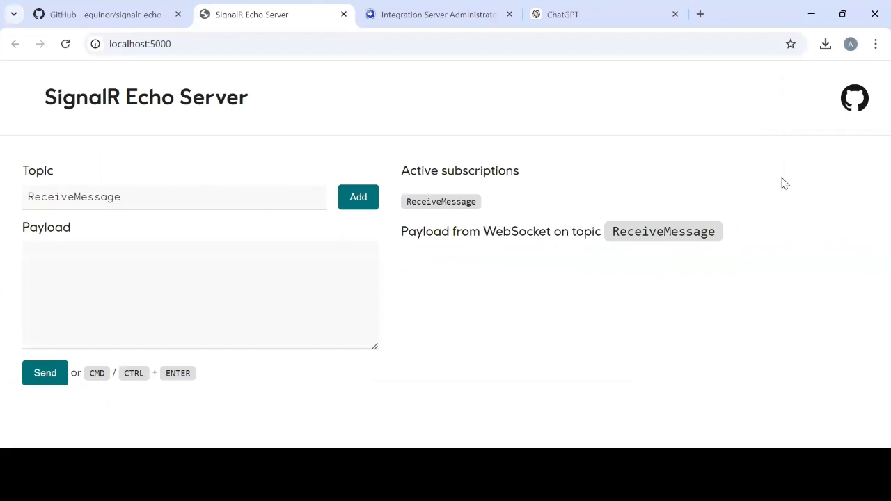
pyautogui.write('T')
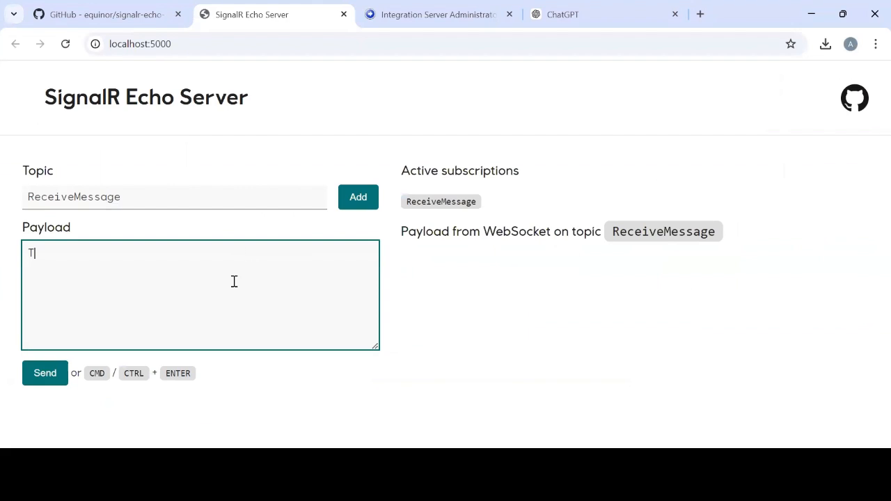
pyautogui.write('his demo is')
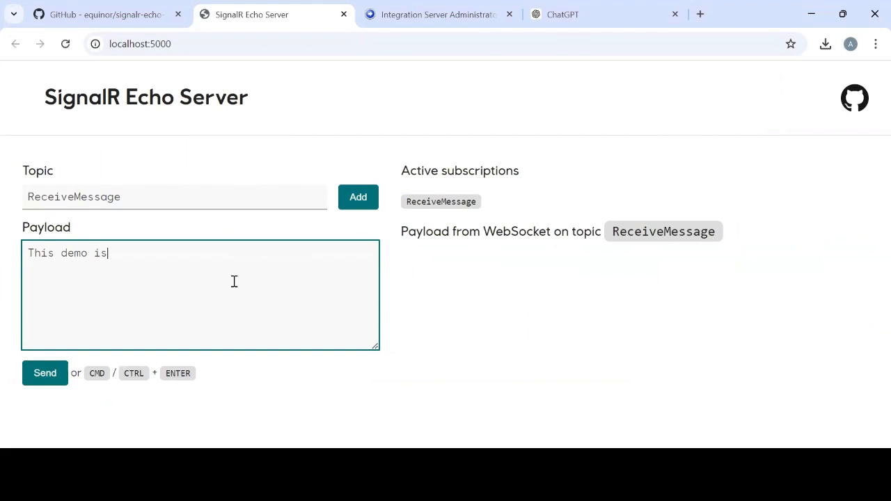
pyautogui.write('fo')
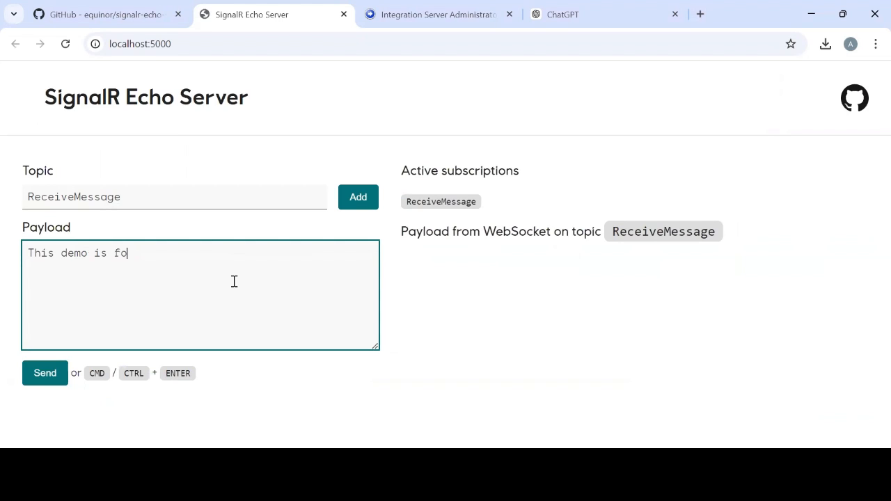
pyautogui.write('r webso')
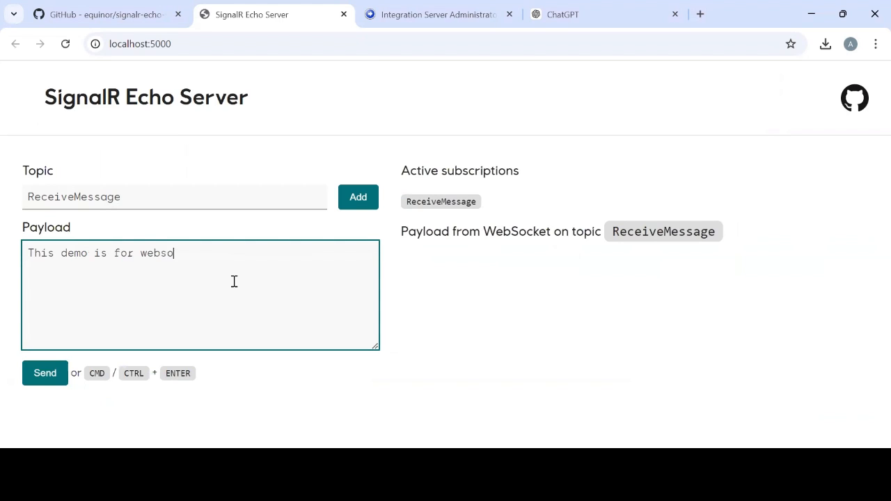
pyautogui.write('ckets using')
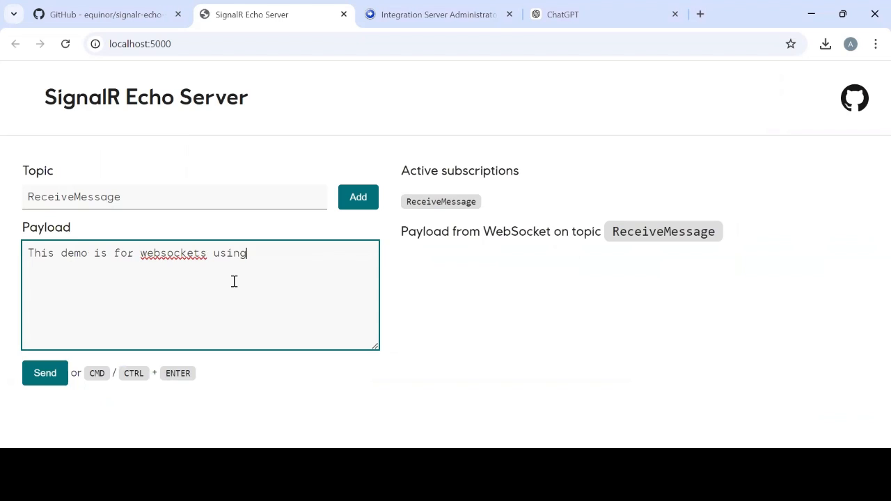
pyautogui.write('webMethods')
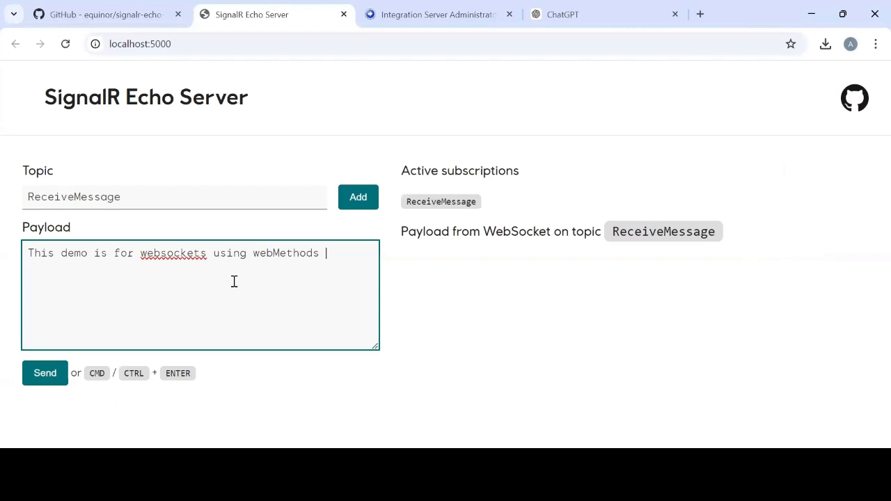
pyautogui.write('and signal')
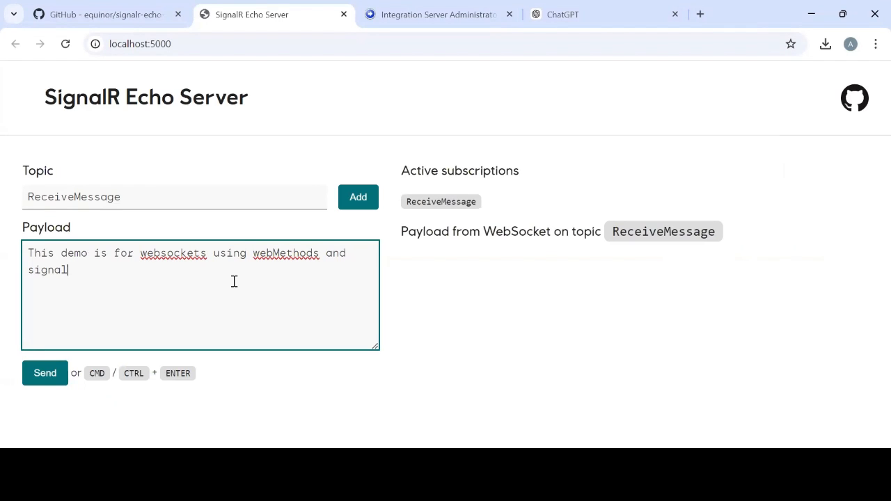
pyautogui.write('R')
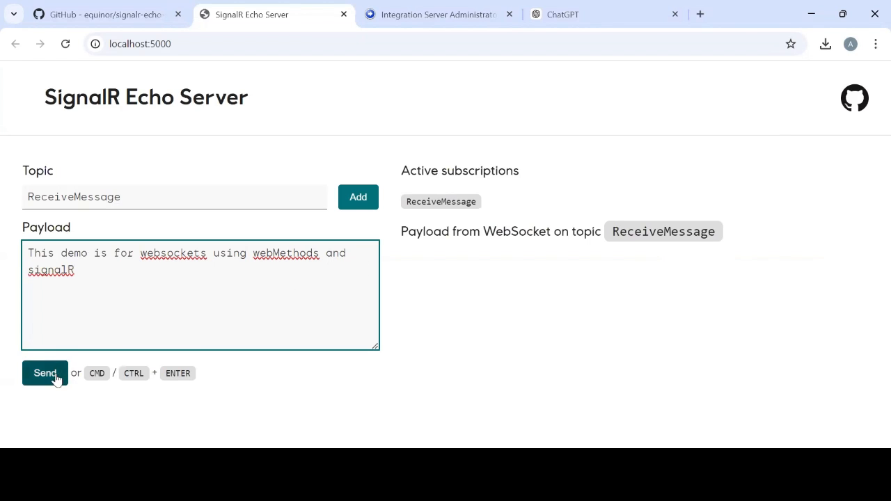
pyautogui.click(45, 373)
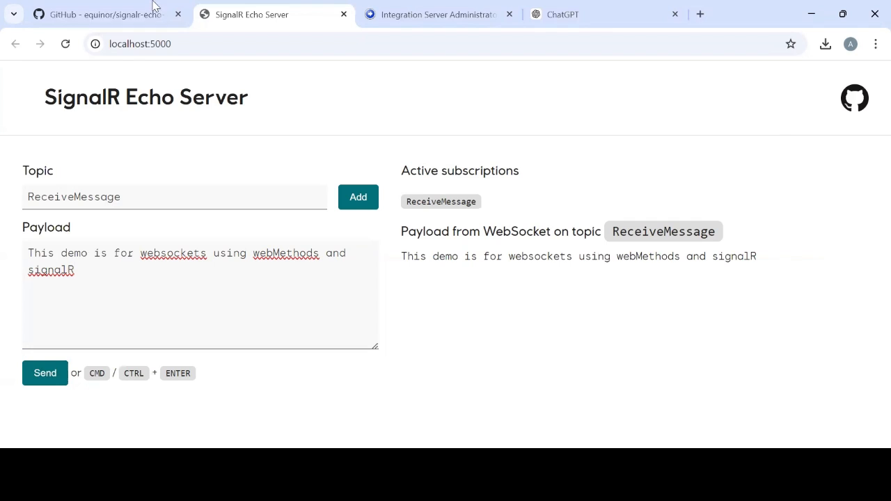
# Log into Integration Server Administration as Administrator, dismissing the password warning, to view the server log.
pyautogui.click(437, 13)
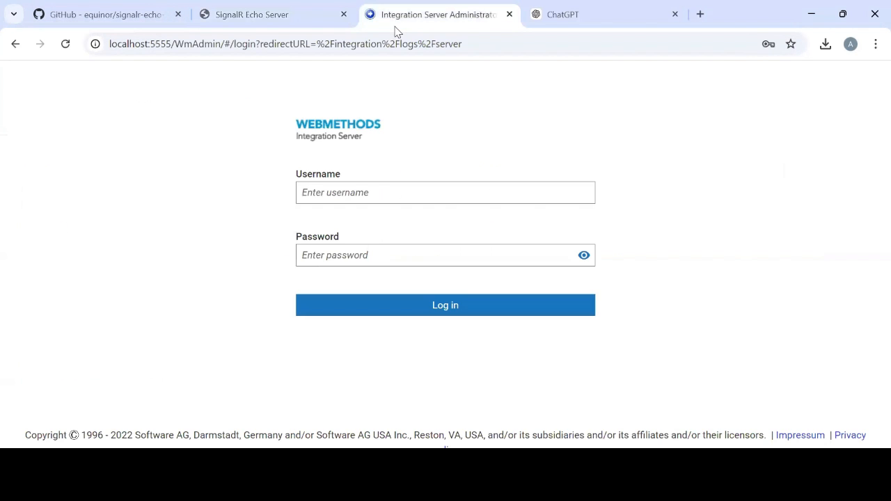
pyautogui.write('Administrator')
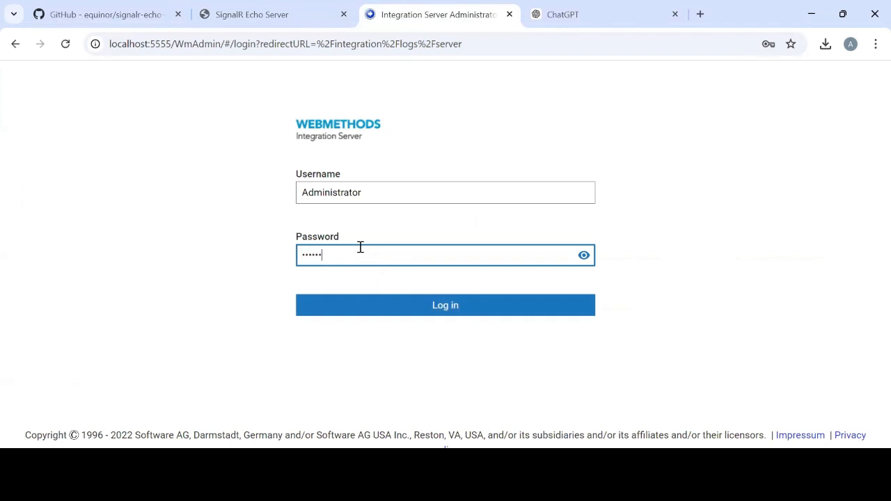
pyautogui.click(445, 305)
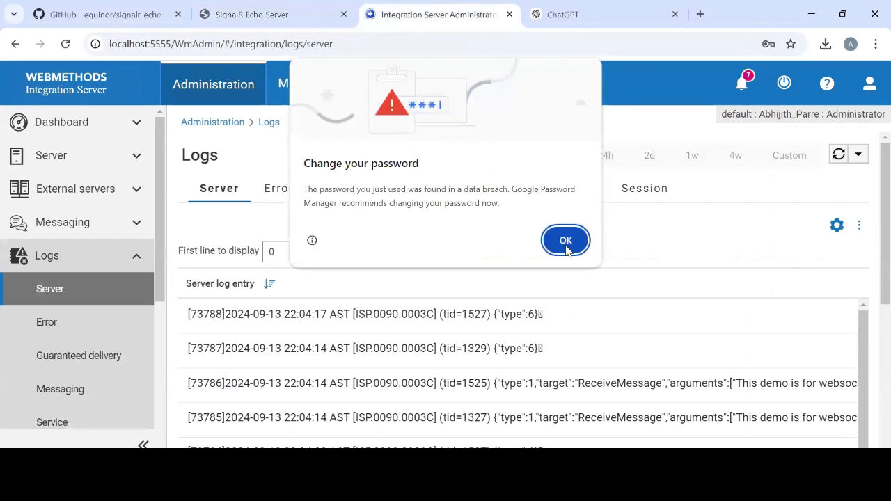
pyautogui.click(565, 239)
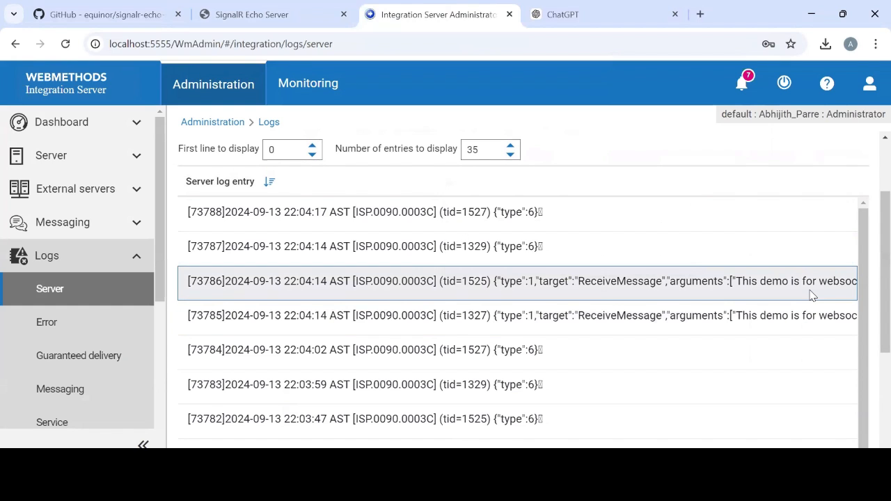
pyautogui.moveTo(810, 294)
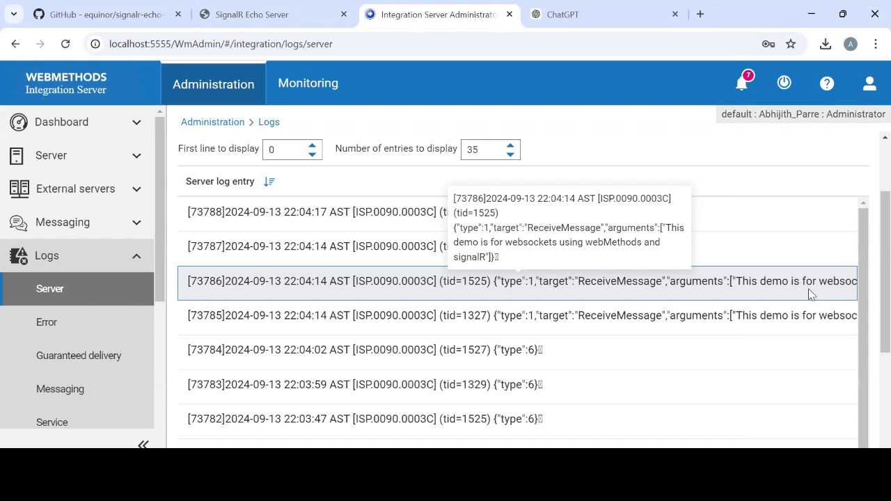
pyautogui.moveTo(508, 281)
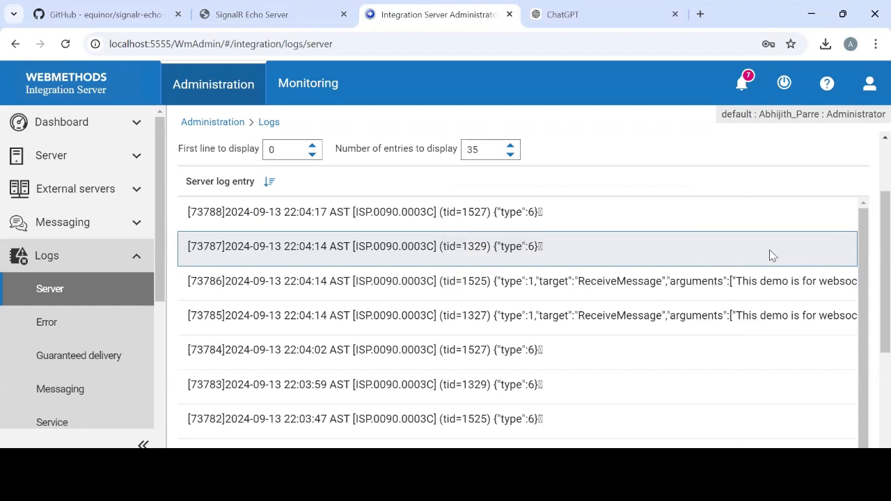
pyautogui.moveTo(545, 246)
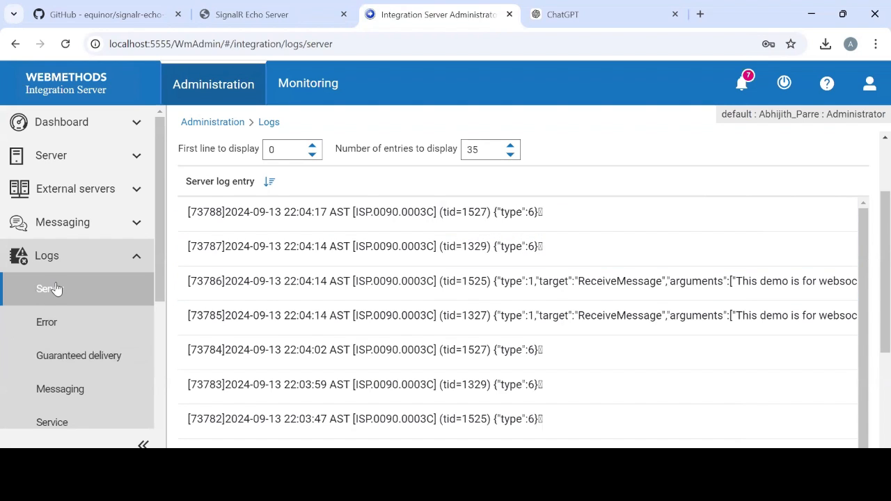
# Refresh the server log to load newer entries, then return to the SignalR Echo Server page.
pyautogui.click(838, 153)
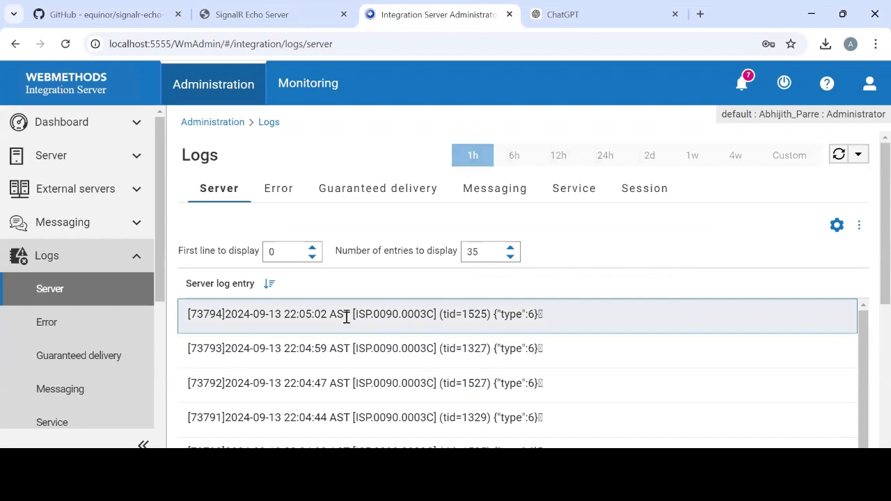
pyautogui.moveTo(303, 319)
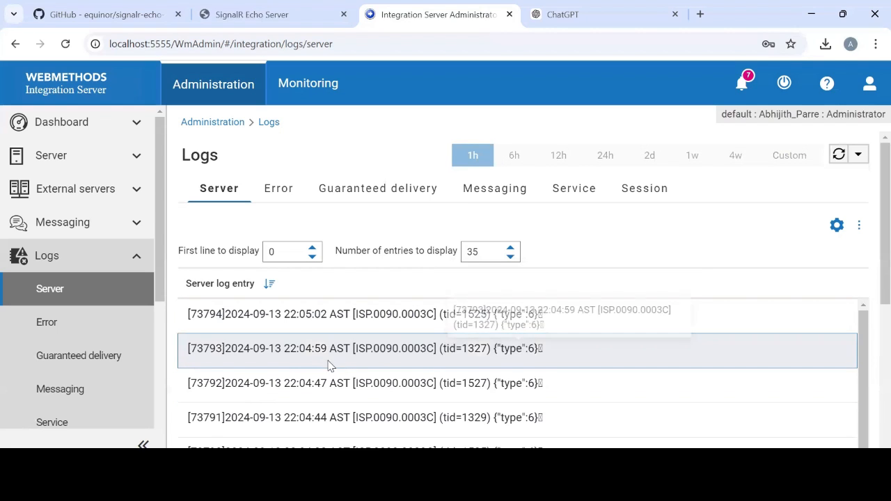
pyautogui.click(50, 289)
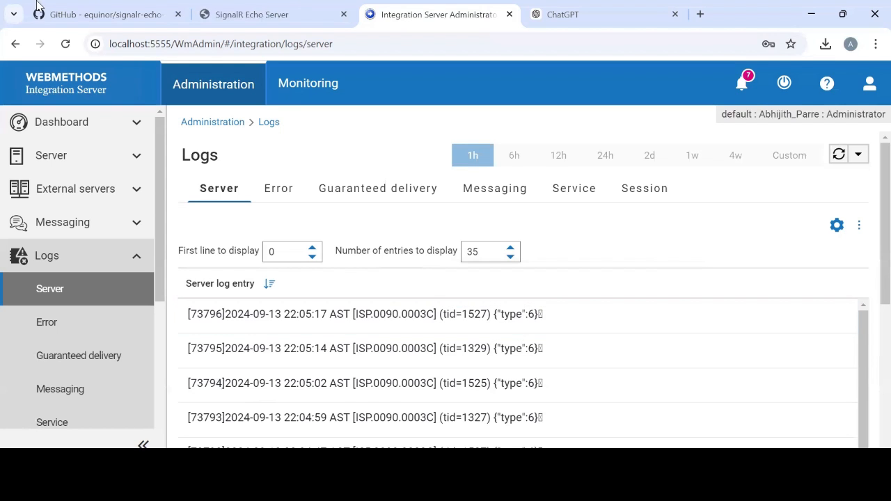
pyautogui.click(271, 14)
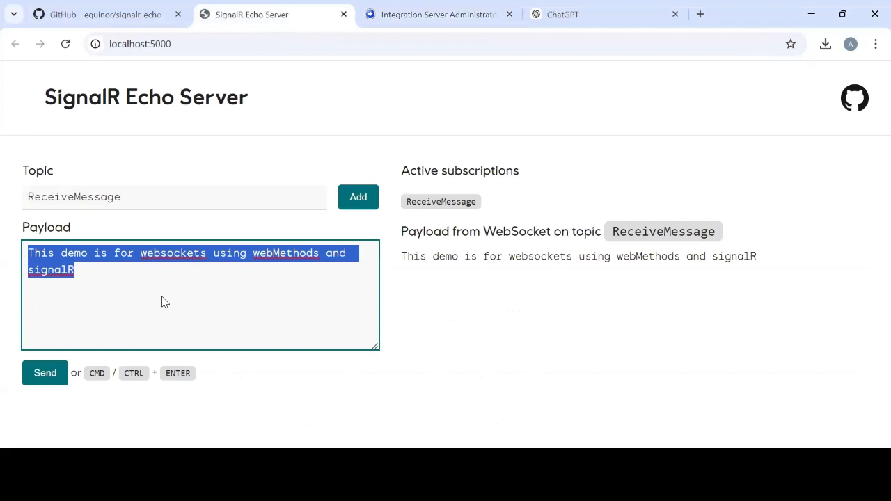
# Send the payload {"Name":"Abhijith"} to the echo server and check the server log for it.
pyautogui.write('{')
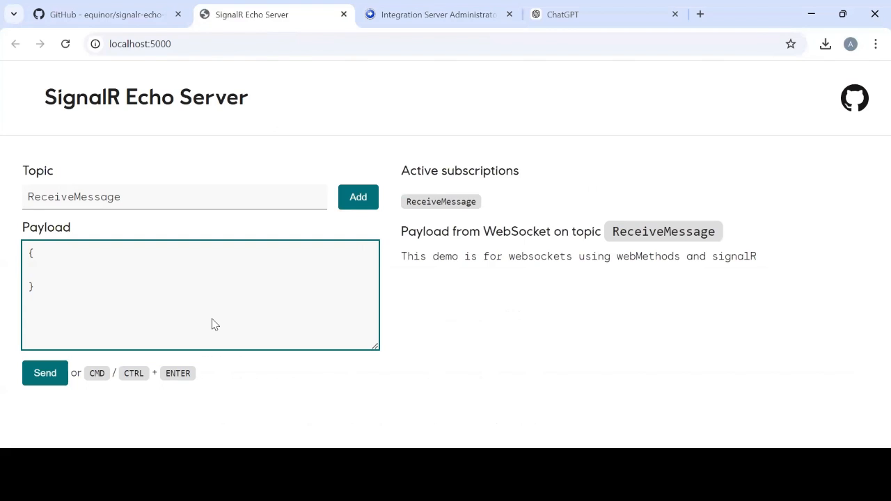
pyautogui.write('"Name')
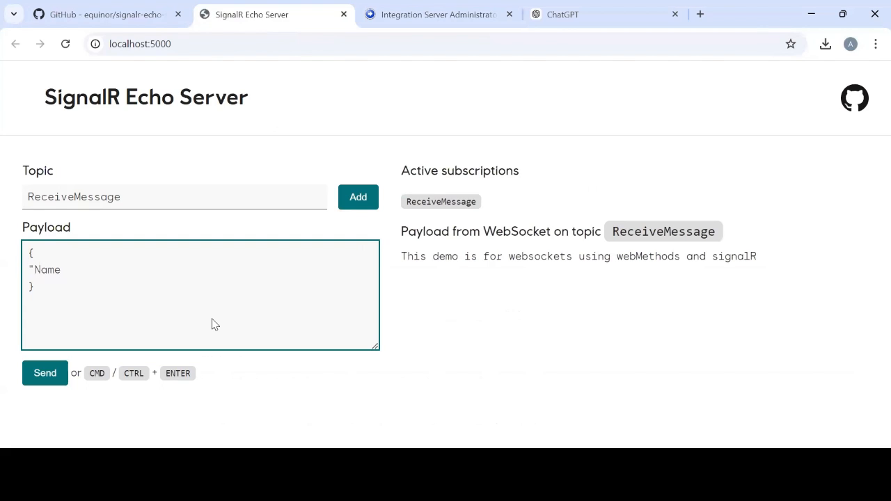
pyautogui.write(':"Abhi')
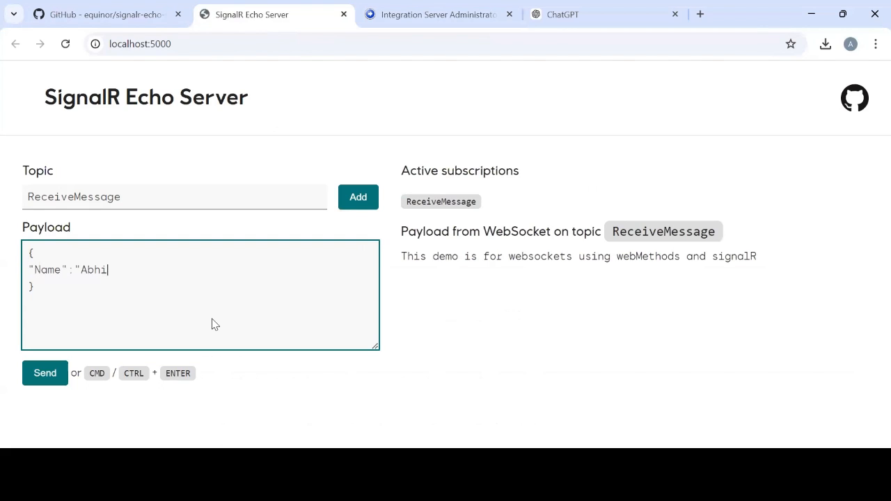
pyautogui.write('jith"')
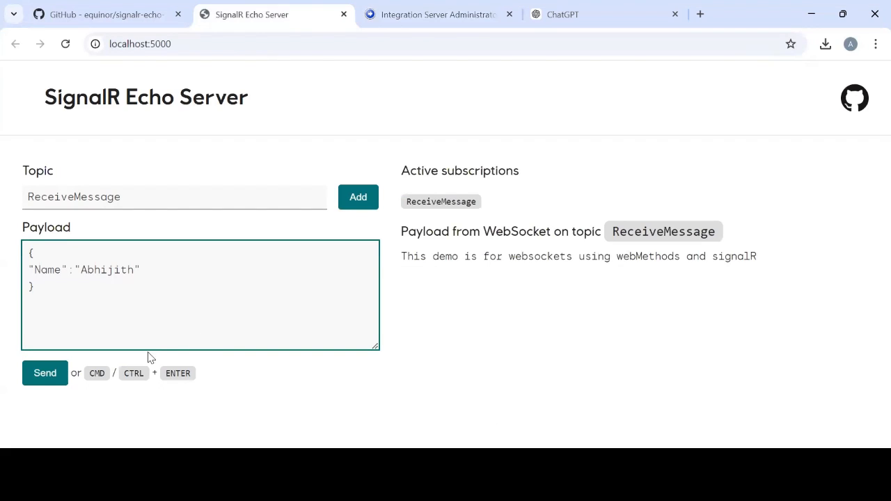
pyautogui.click(44, 373)
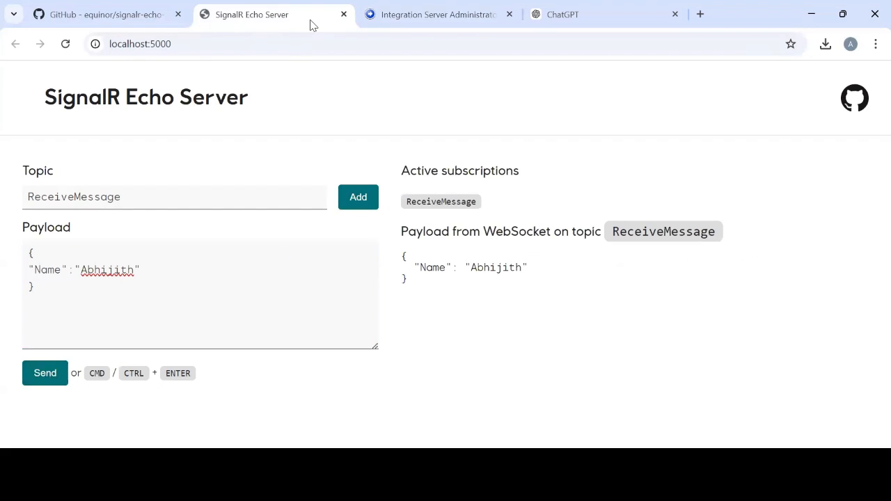
pyautogui.moveTo(763, 92)
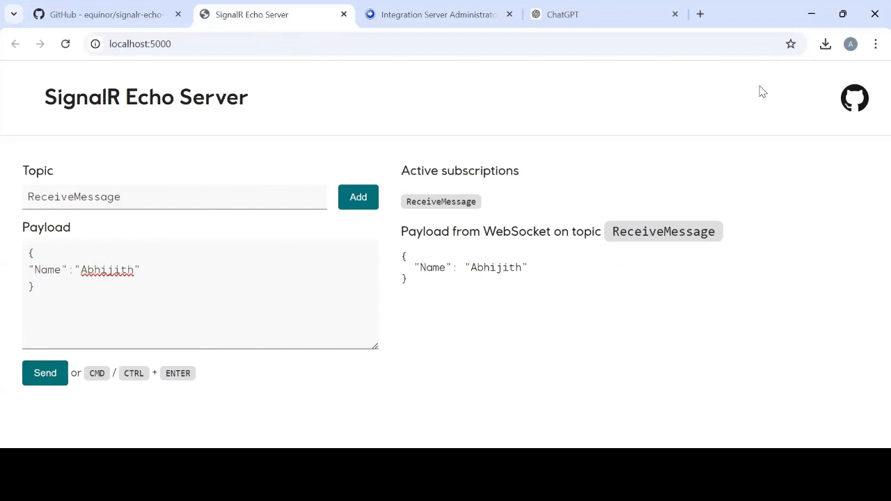
pyautogui.click(438, 14)
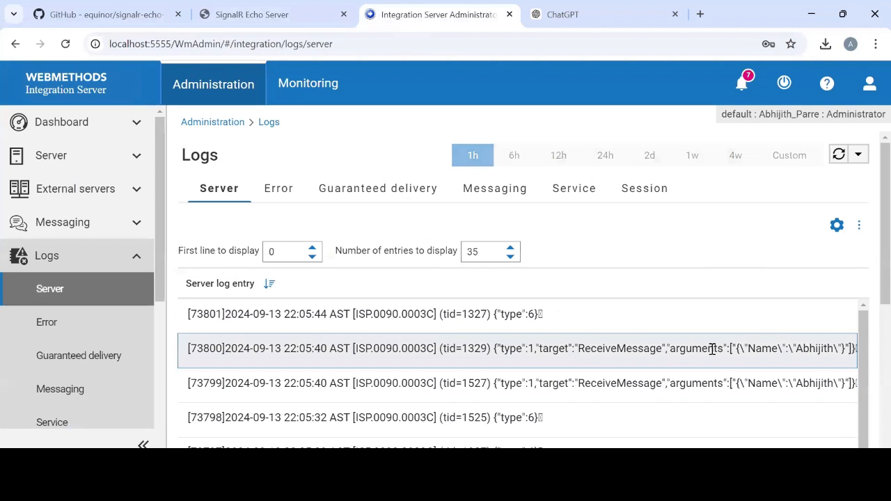
pyautogui.moveTo(724, 343)
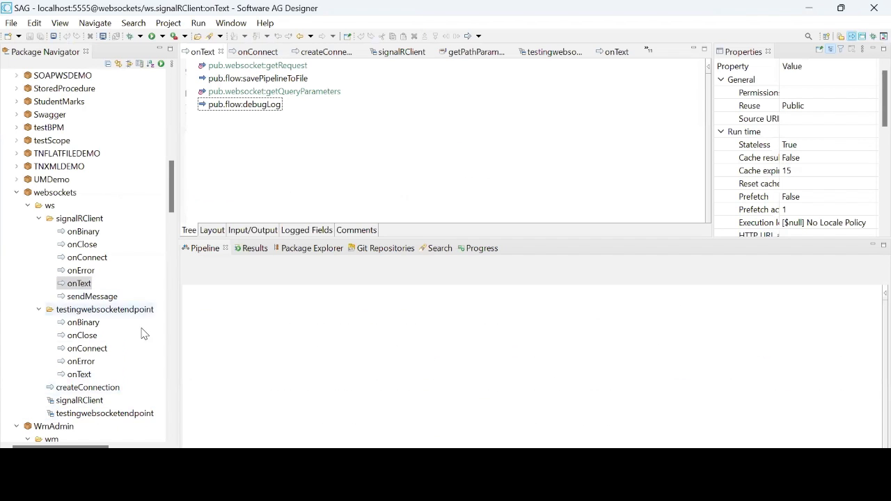
pyautogui.moveTo(142, 350)
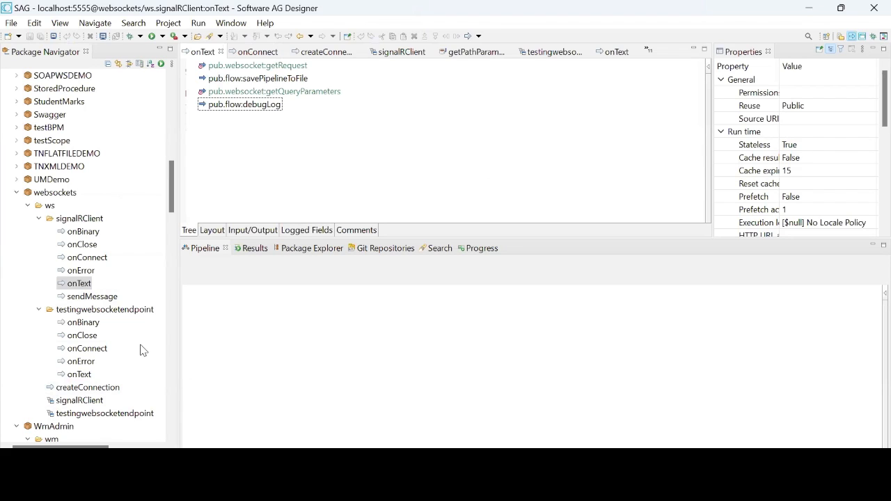
pyautogui.moveTo(486, 220)
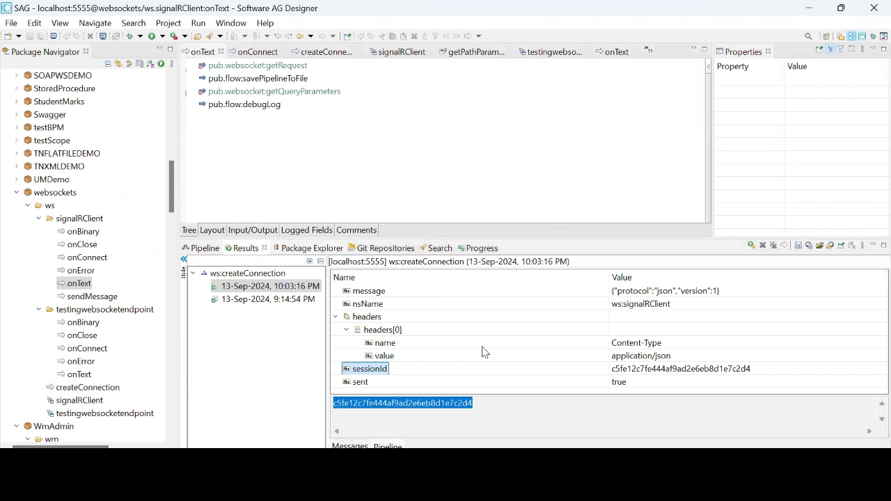
# Inspect the createConnection results' header value and session id in Designer.
pyautogui.click(384, 356)
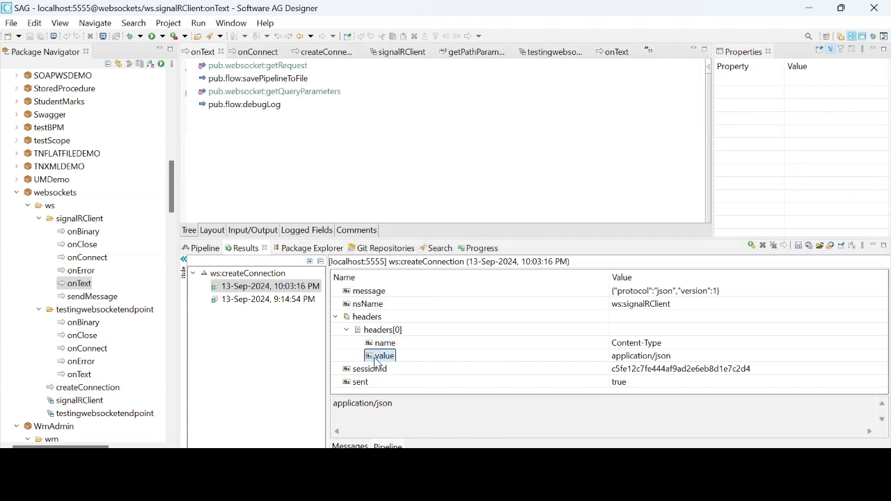
pyautogui.click(369, 367)
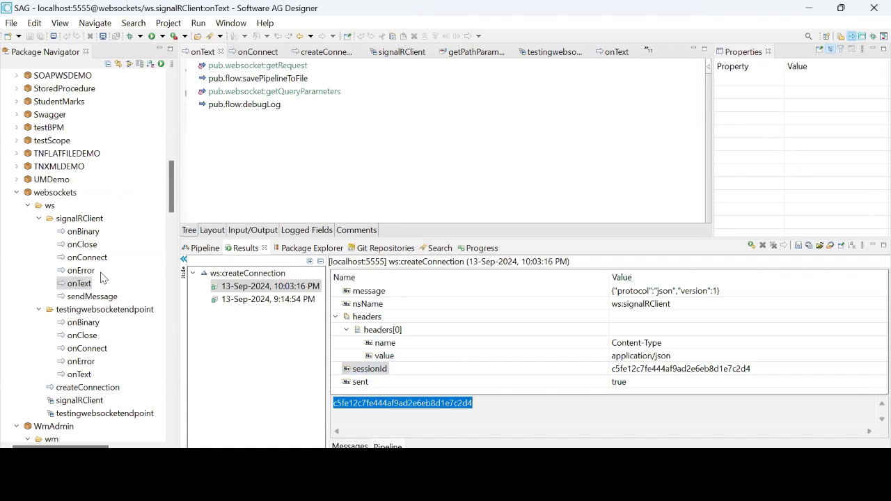
# Run signalRClient's onClose flow service with the sessionId, getting closed true, then return to the browser.
pyautogui.click(83, 245)
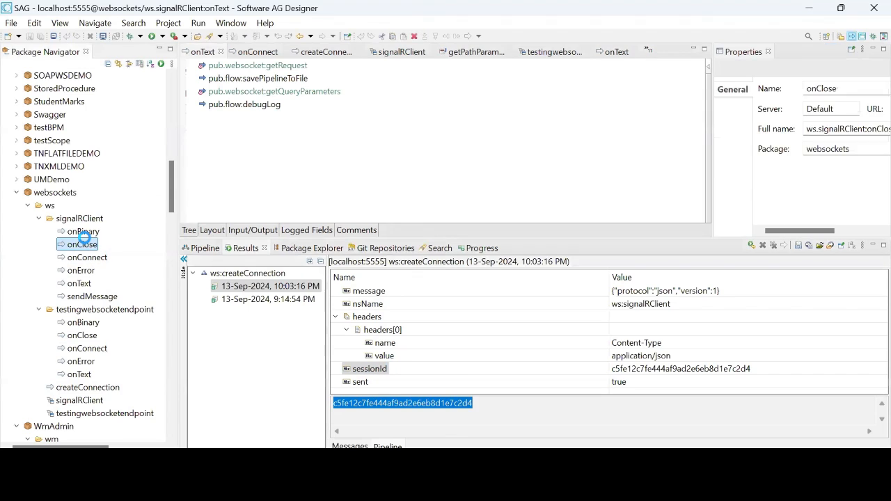
pyautogui.doubleClick(83, 244)
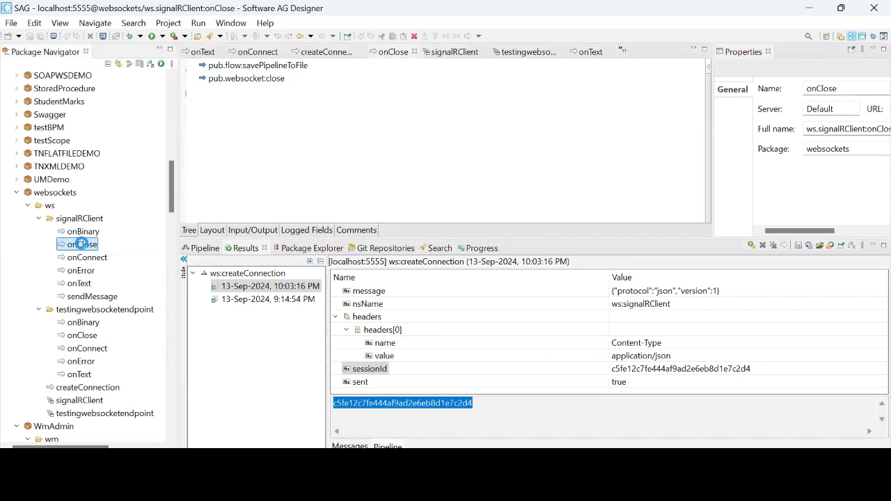
pyautogui.rightClick(82, 244)
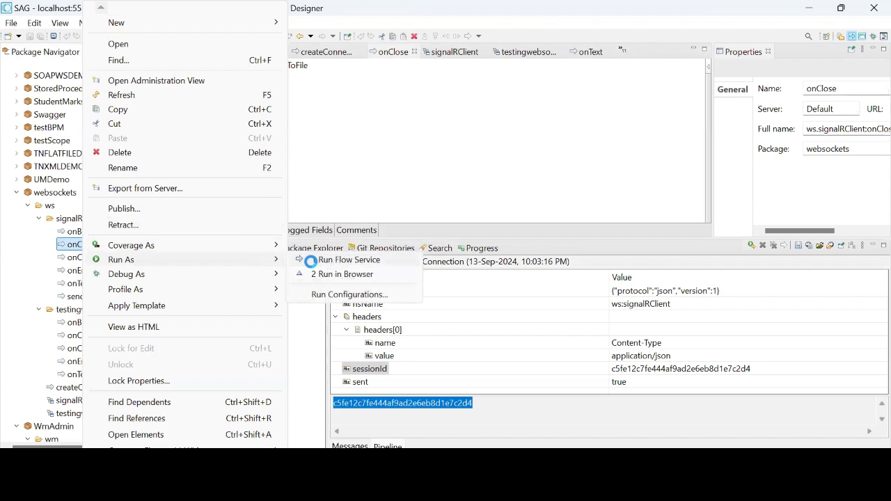
pyautogui.click(350, 260)
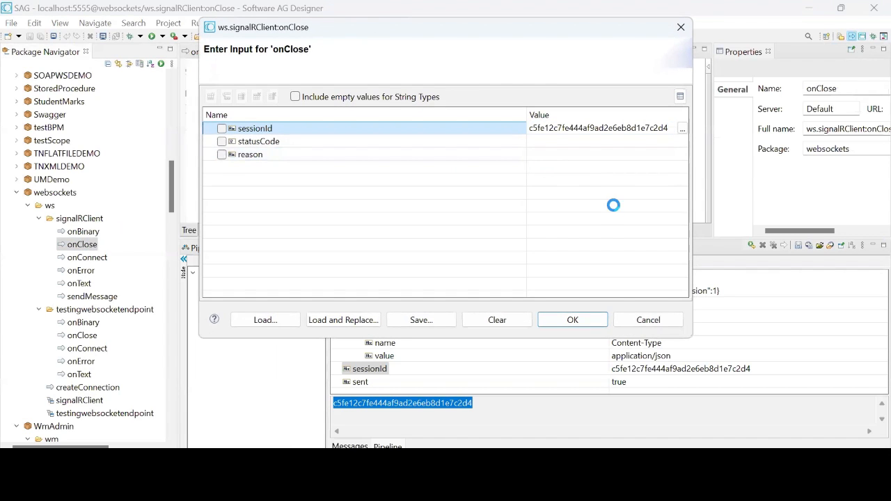
pyautogui.click(572, 318)
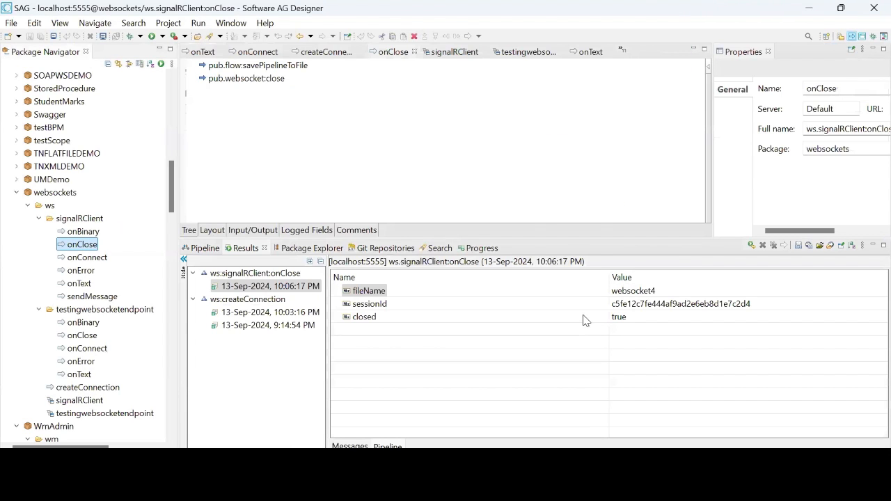
pyautogui.click(364, 318)
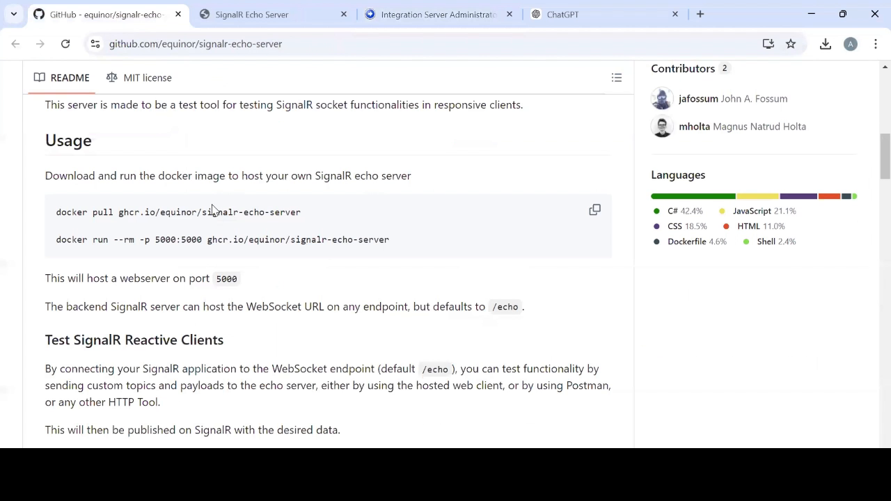
# Send the payload with Name Abhijith123 to the echo server and check the server log for it.
pyautogui.click(271, 14)
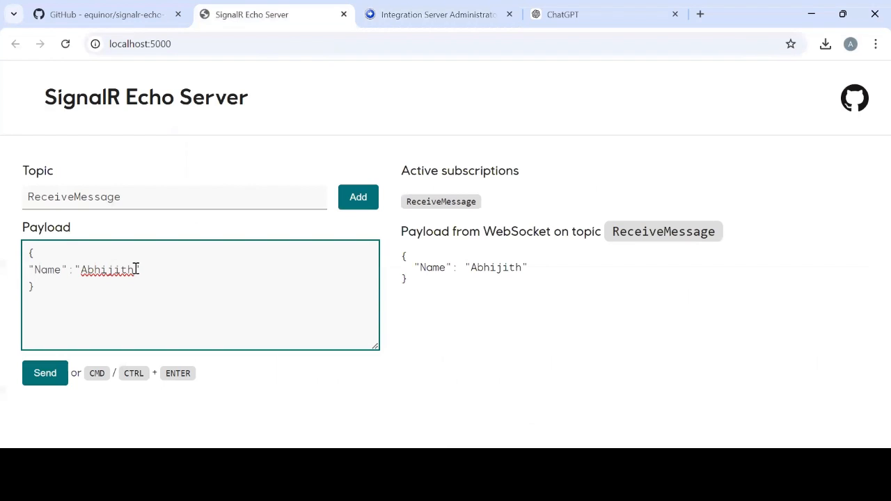
pyautogui.write('123')
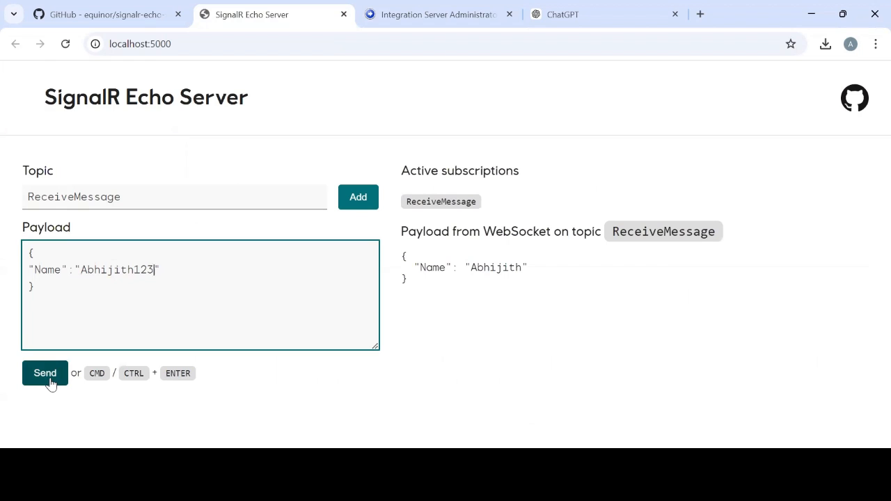
pyautogui.click(45, 373)
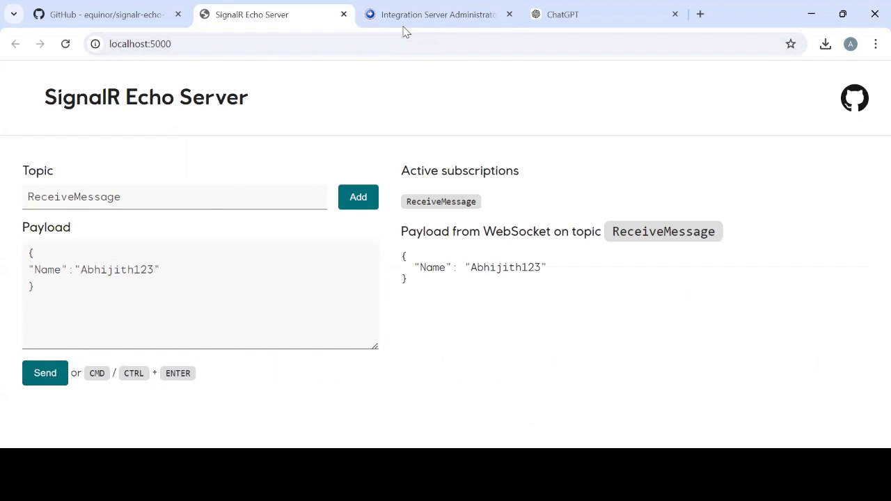
pyautogui.click(437, 14)
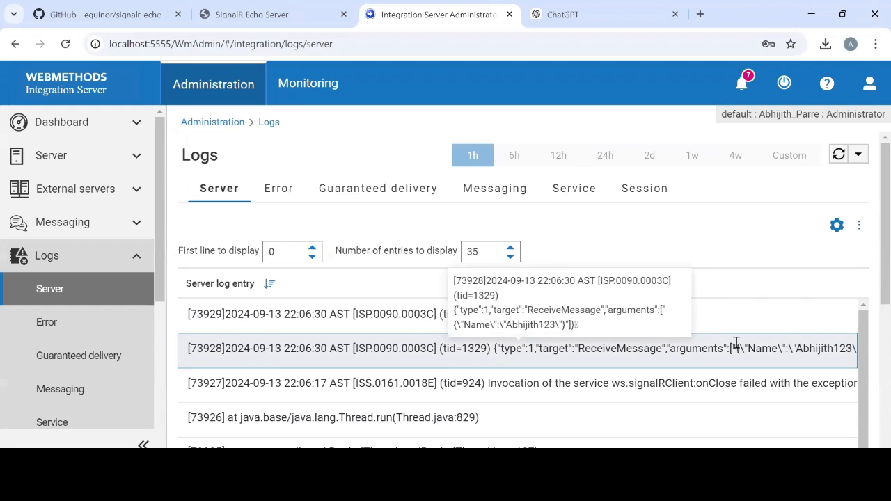
pyautogui.moveTo(718, 347)
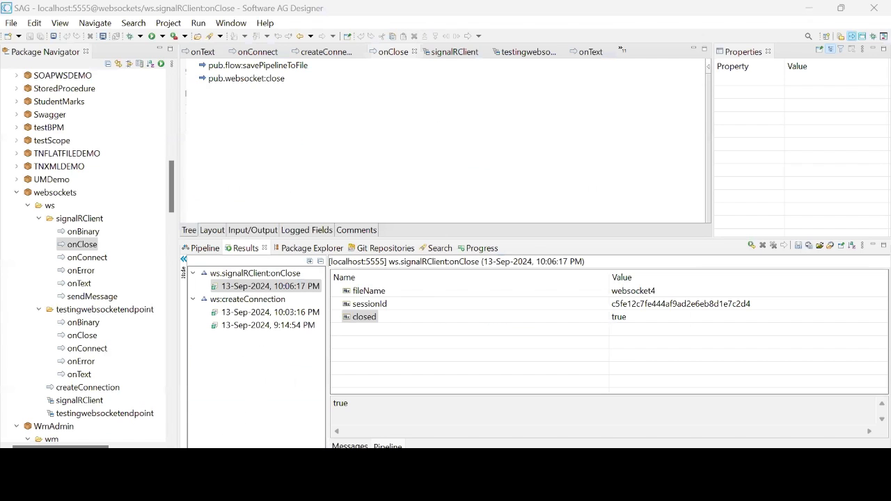
# Select the session id from the newer createConnection results and bring up actions for the onClose service.
pyautogui.click(270, 312)
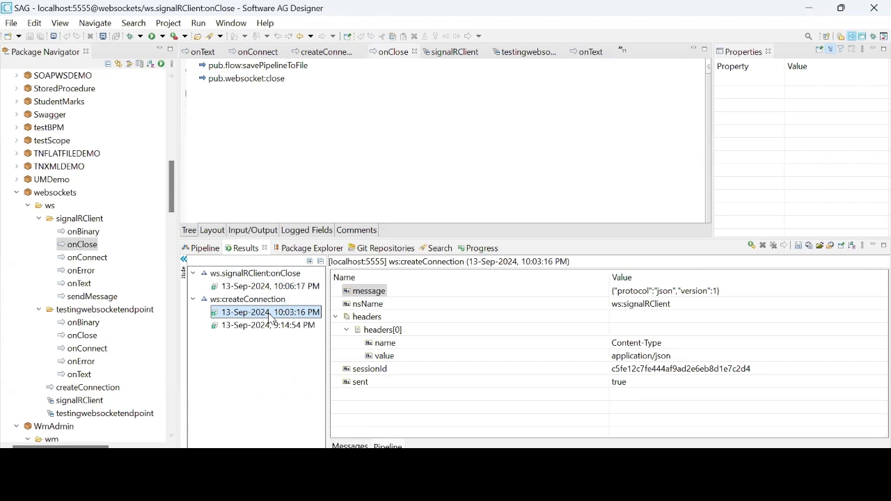
pyautogui.click(267, 326)
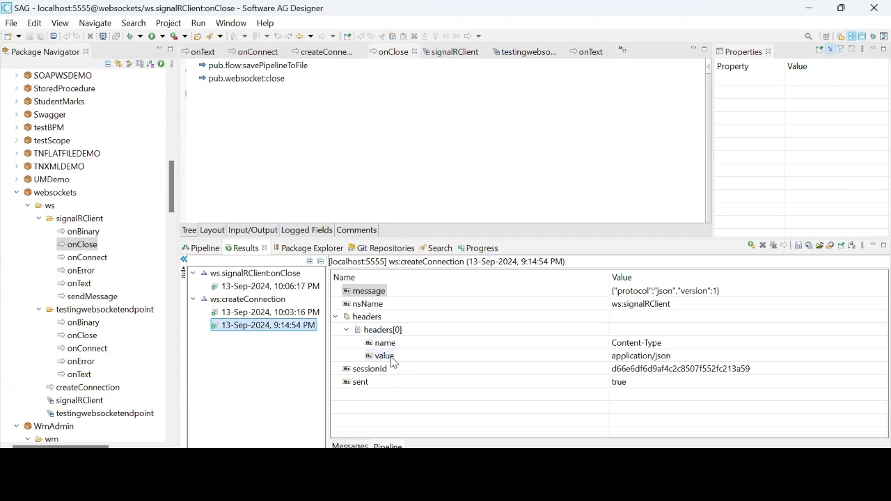
pyautogui.click(370, 367)
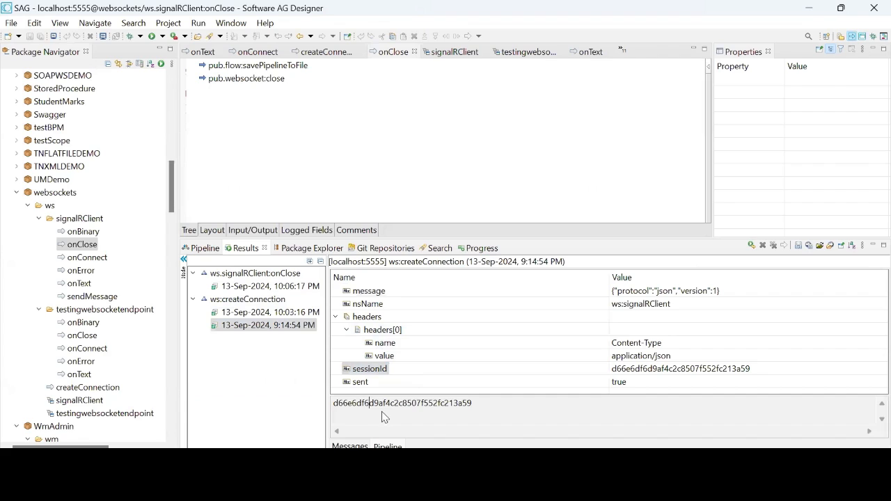
pyautogui.tripleClick(400, 404)
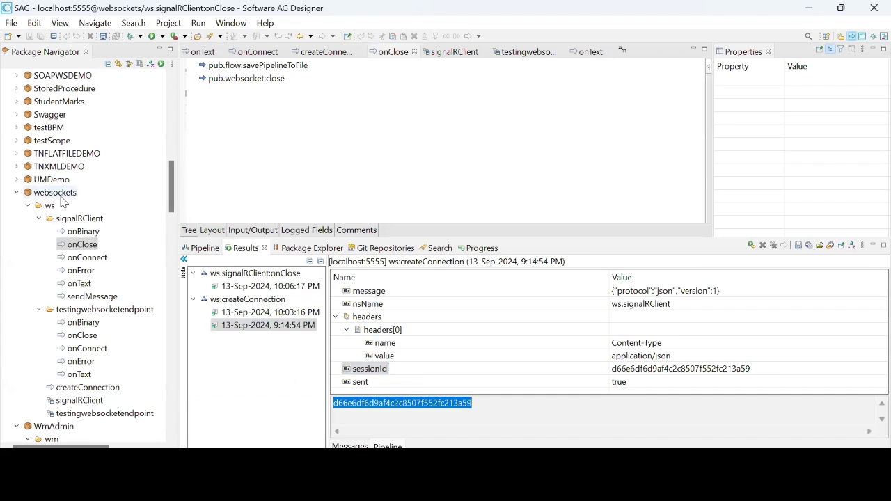
pyautogui.moveTo(82, 273)
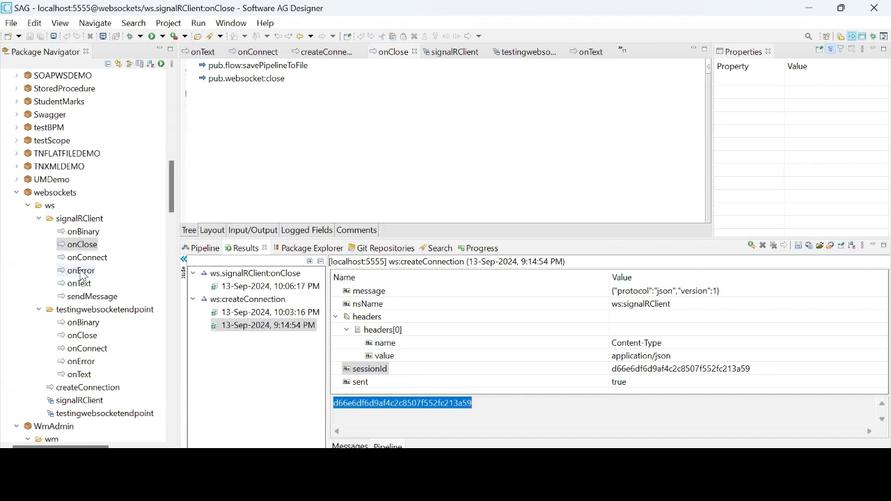
pyautogui.click(81, 243)
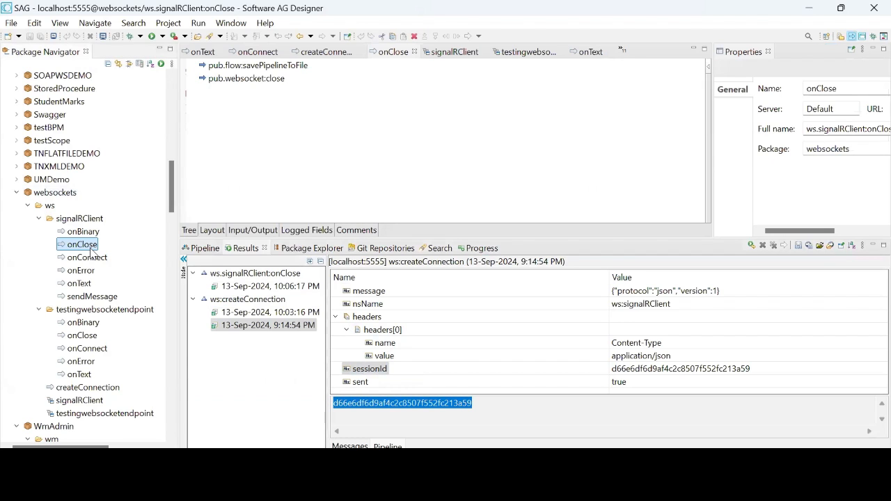
pyautogui.rightClick(80, 244)
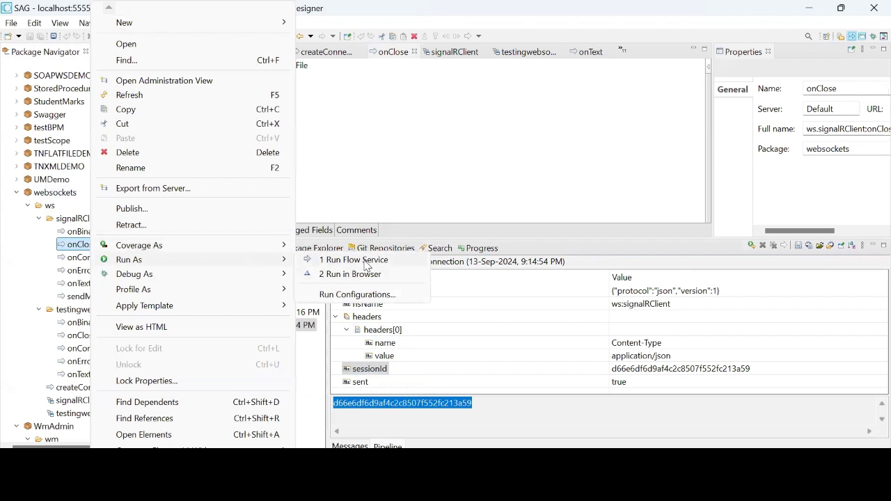
# Run onClose as a flow service with that session id, then switch to the SignalR Echo Server page.
pyautogui.click(353, 260)
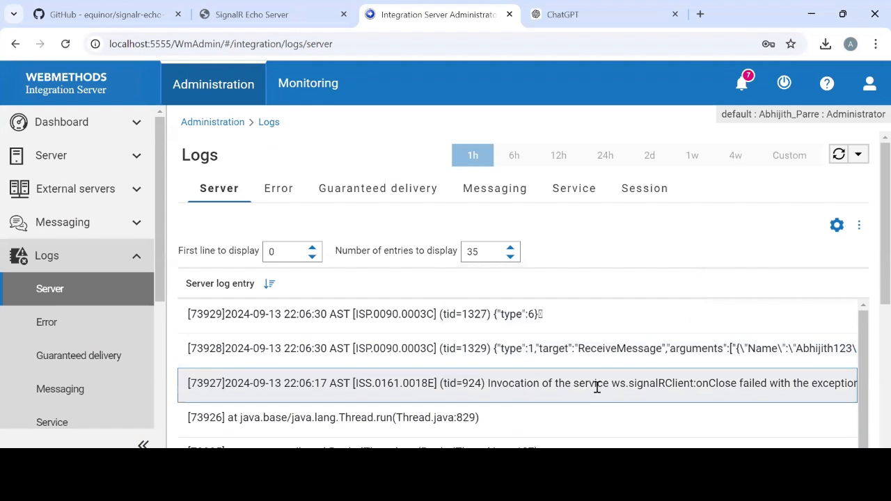
pyautogui.scroll(-3)
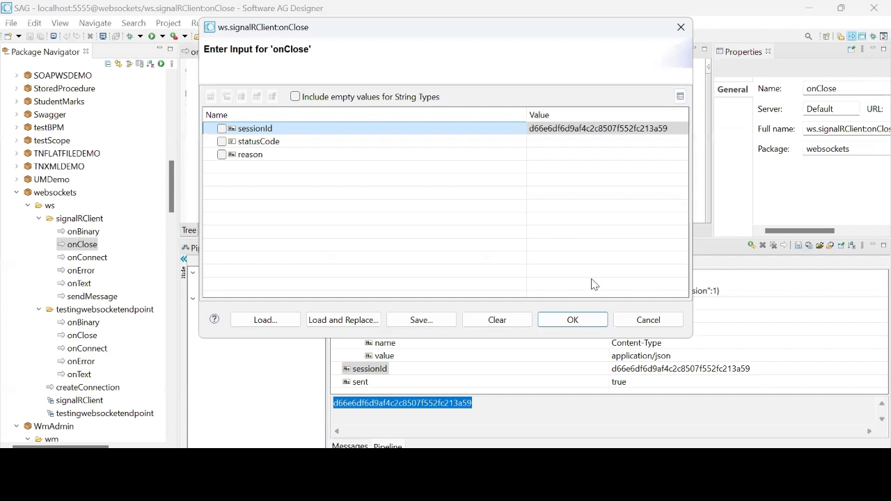
pyautogui.click(571, 319)
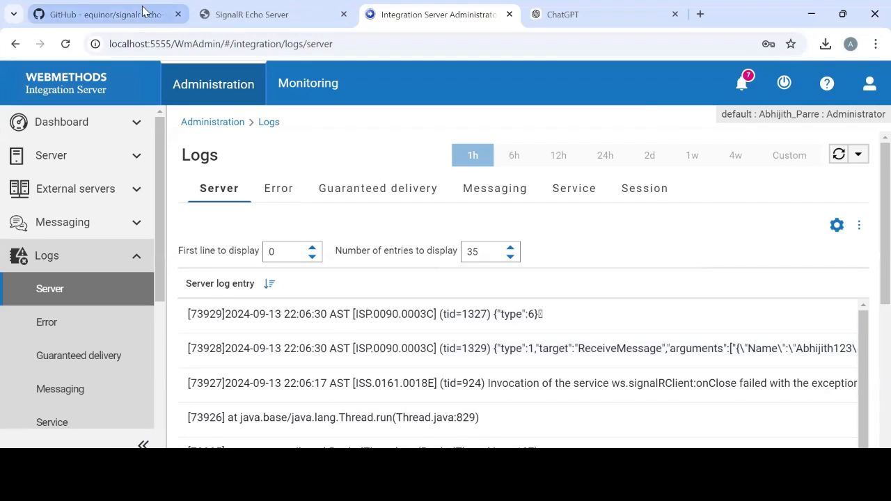
pyautogui.click(271, 14)
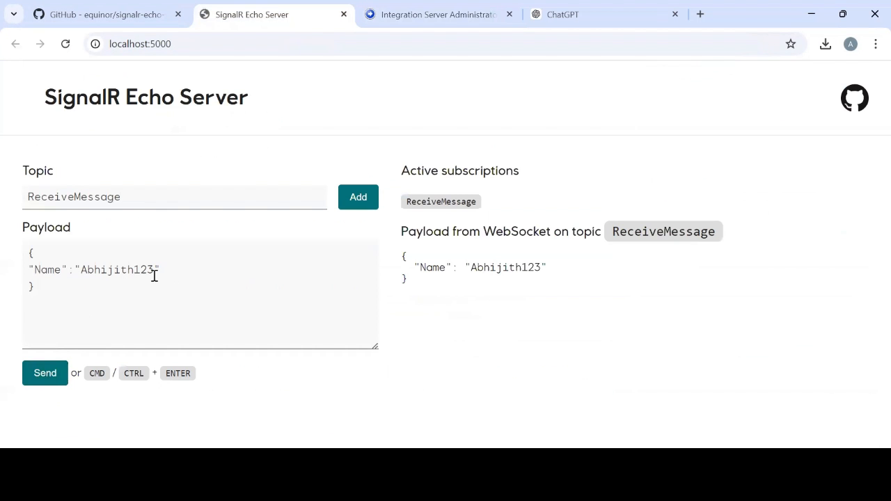
# Send the payload with Name Abhijith1234 and scroll through the server log showing the onClose failure.
pyautogui.write('4')
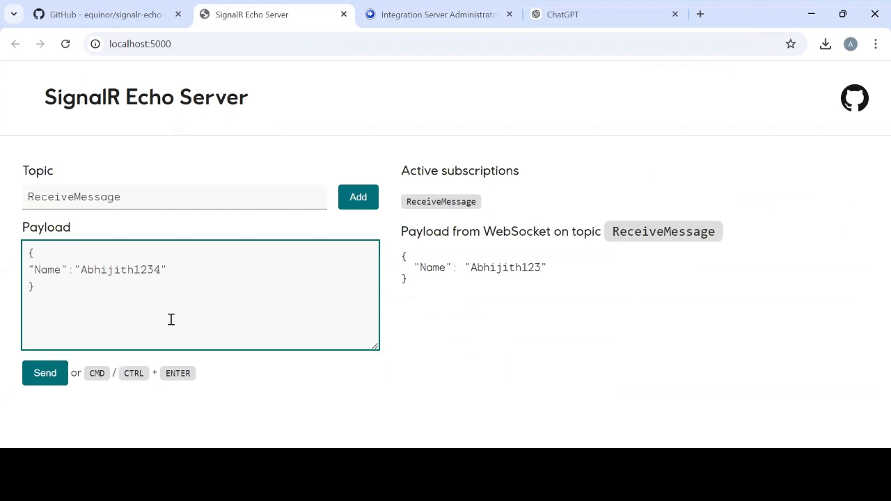
pyautogui.click(45, 373)
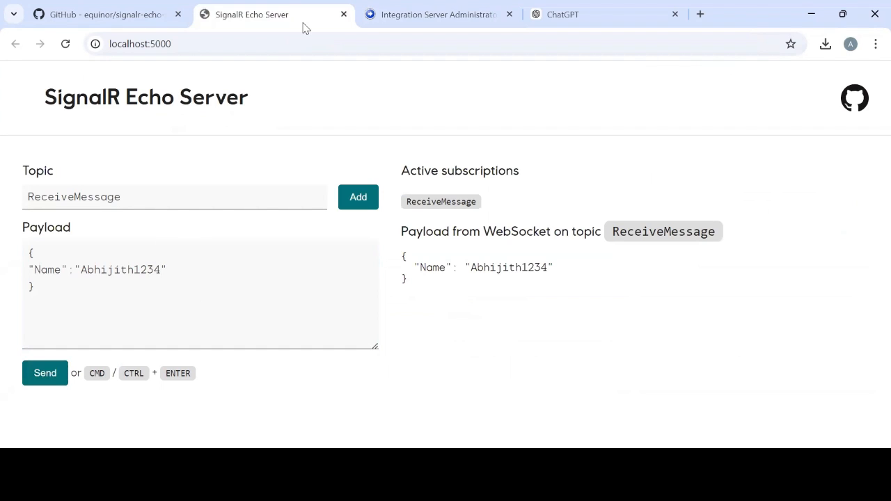
pyautogui.moveTo(799, 25)
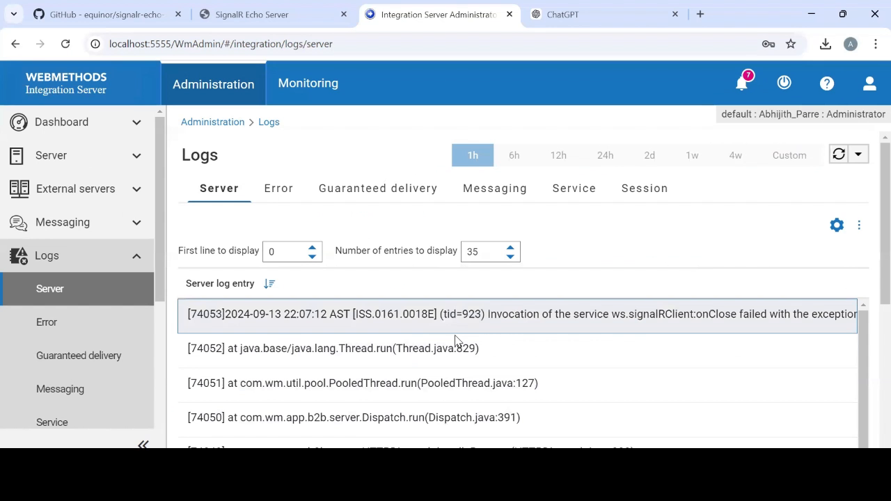
pyautogui.scroll(-3)
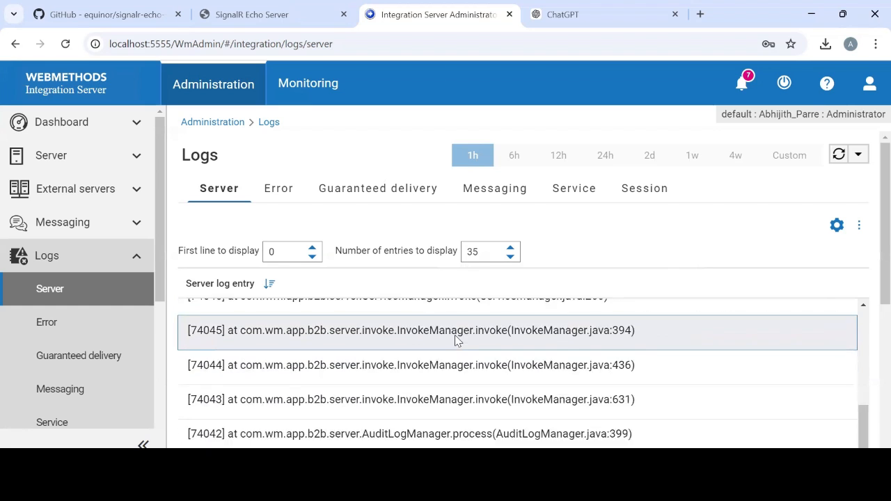
pyautogui.scroll(-3)
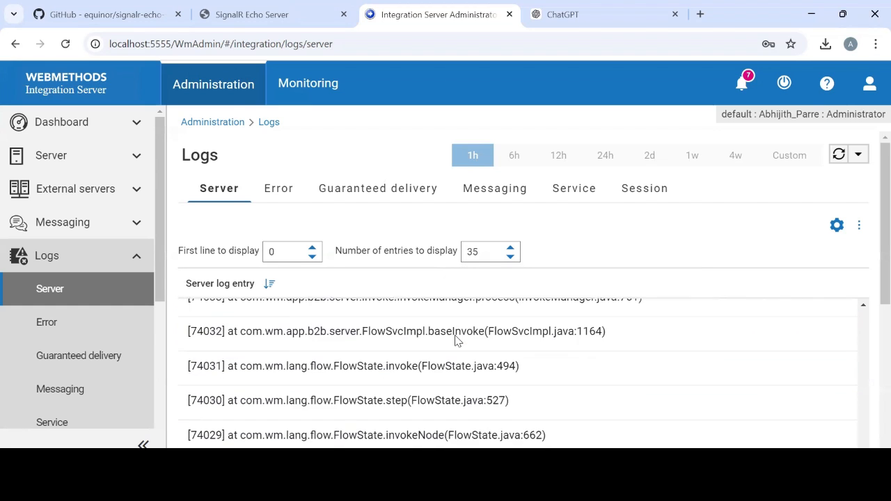
pyautogui.scroll(-3)
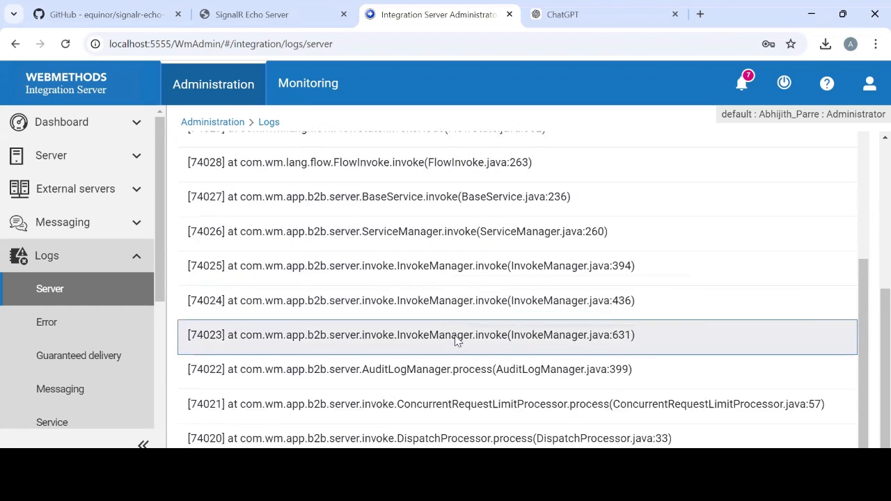
pyautogui.scroll(3)
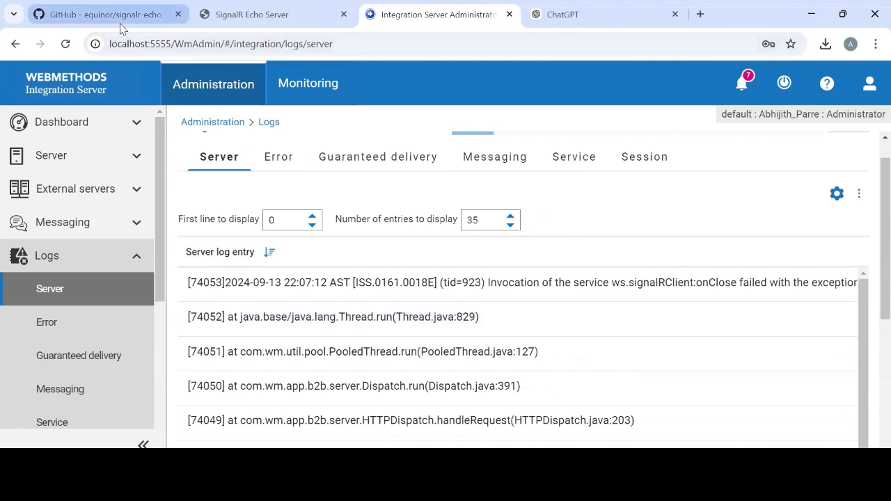
# Send Name Abhijith12345, view the Integration Server error log's session-not-found errors, then return to Designer.
pyautogui.click(271, 13)
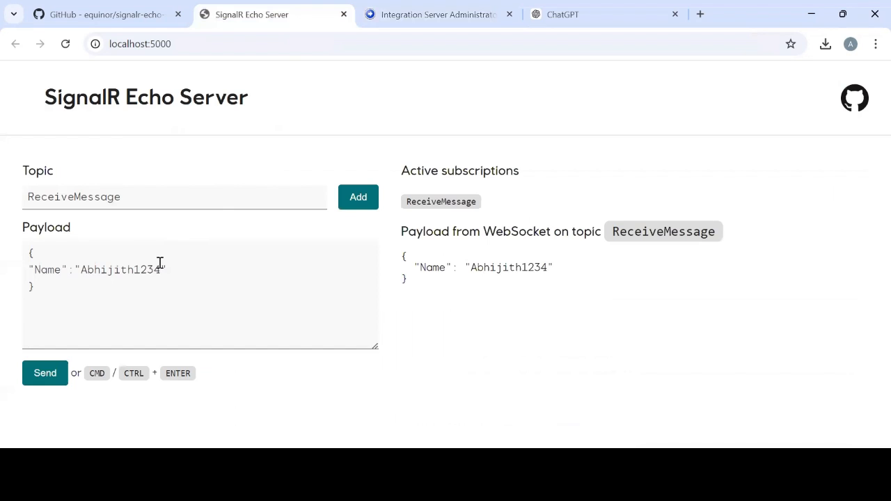
pyautogui.write('5')
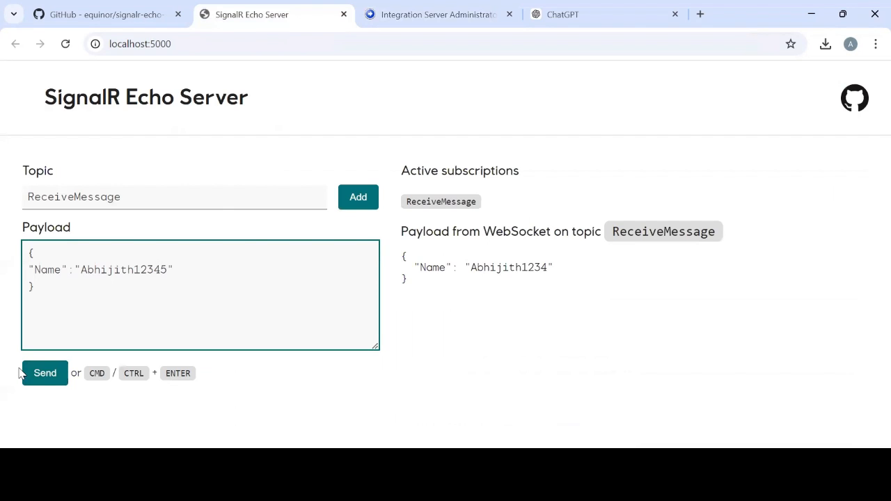
pyautogui.click(44, 373)
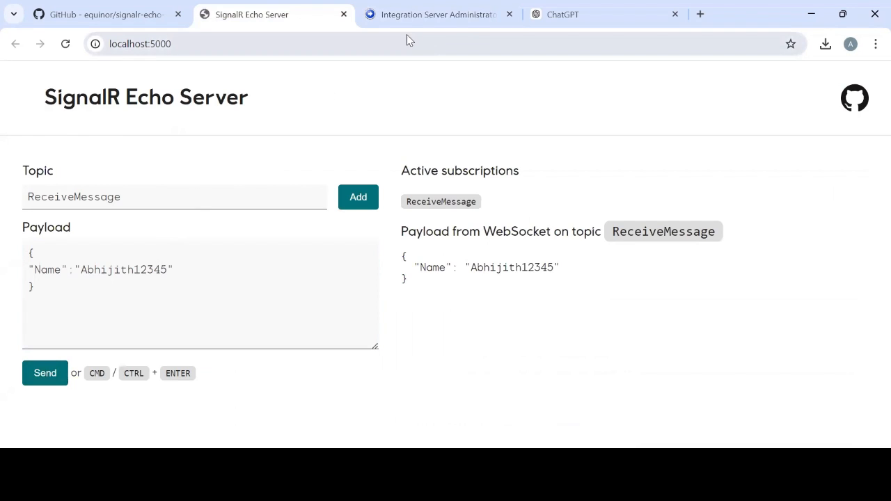
pyautogui.click(438, 14)
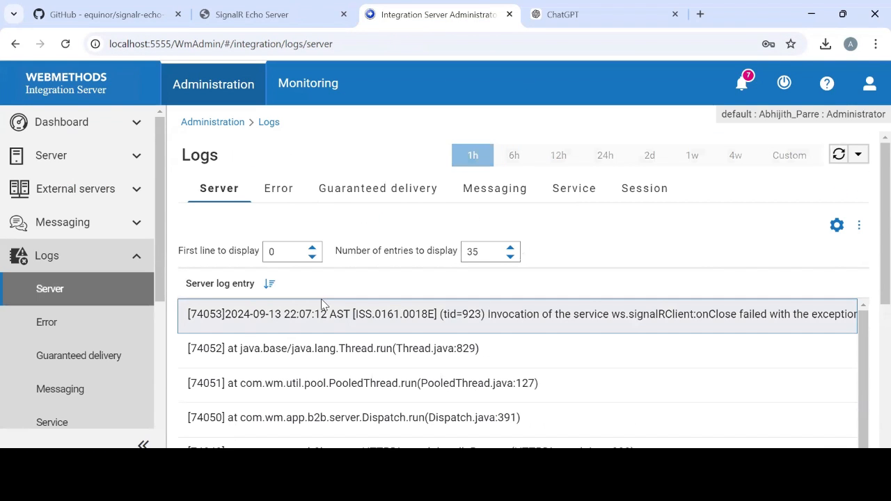
pyautogui.click(279, 188)
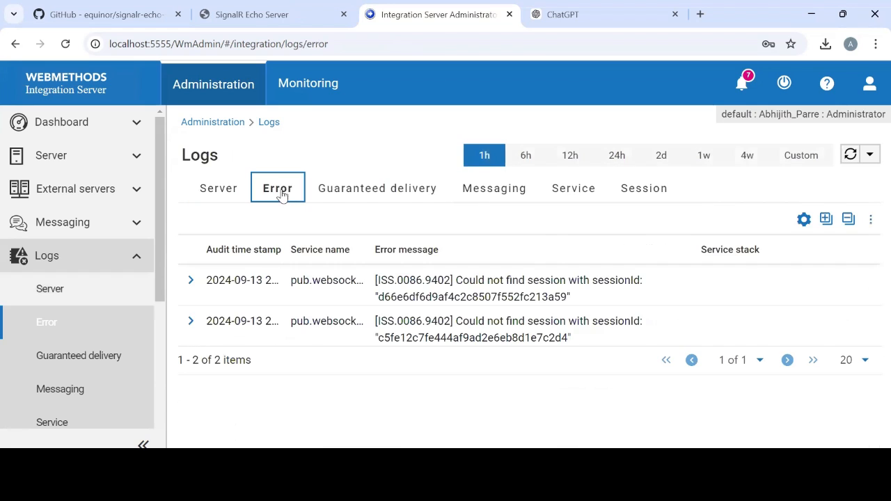
pyautogui.click(219, 188)
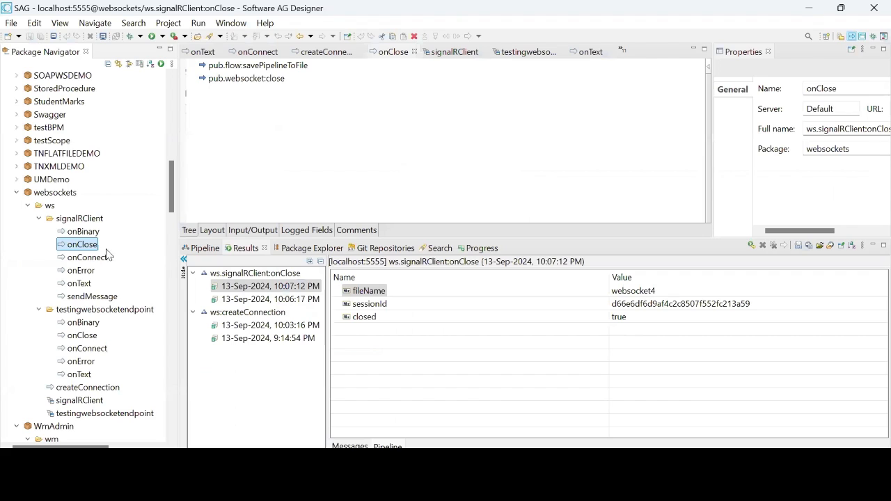
# Run the createConnection flow service from Package Navigator, confirming the no-input prompt.
pyautogui.click(86, 387)
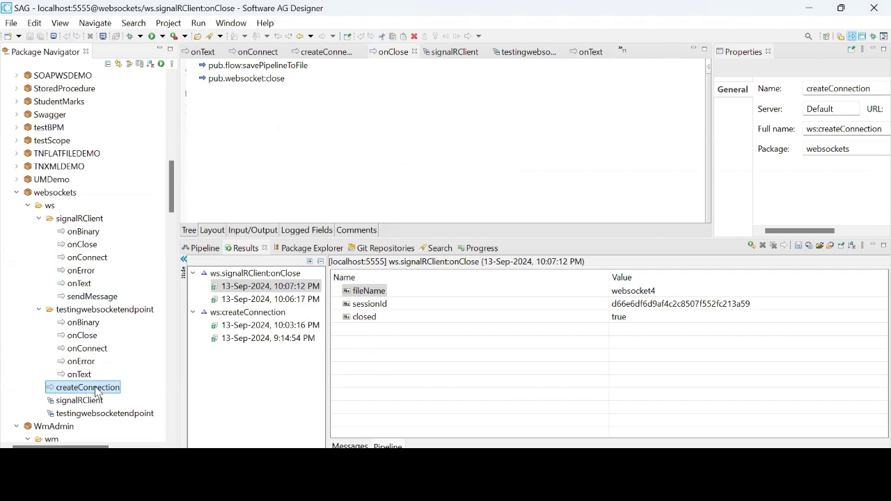
pyautogui.rightClick(88, 387)
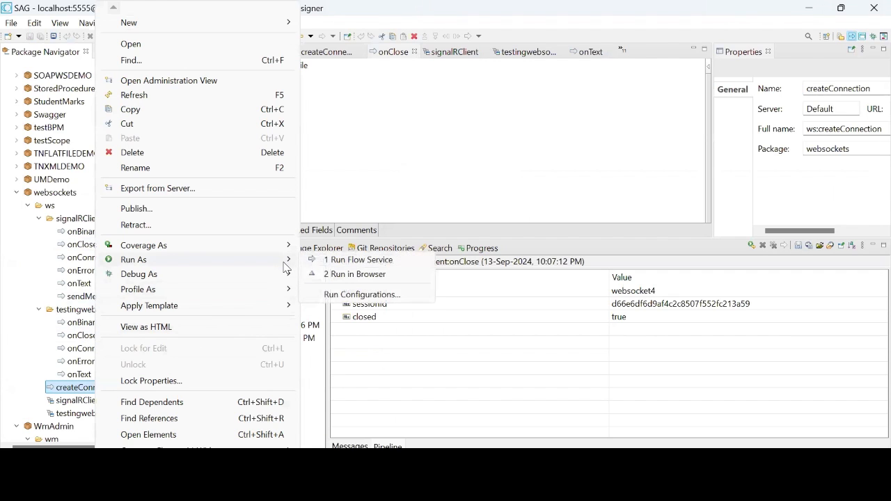
pyautogui.click(362, 259)
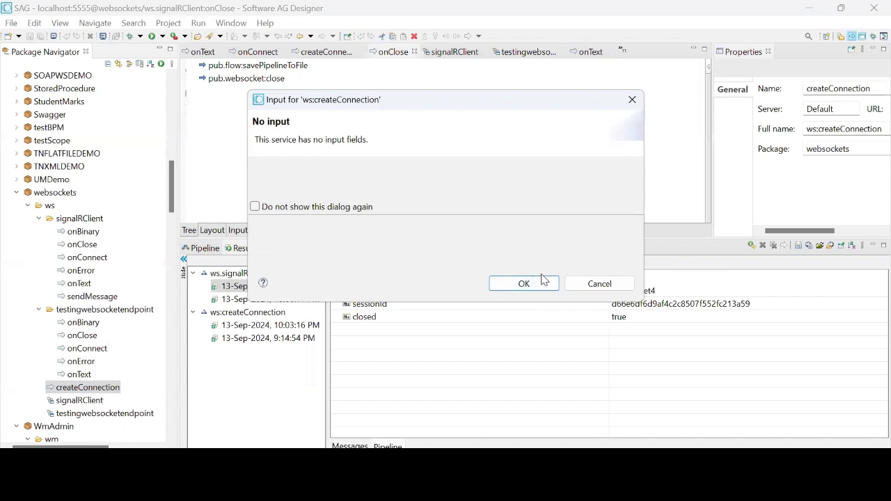
pyautogui.click(523, 284)
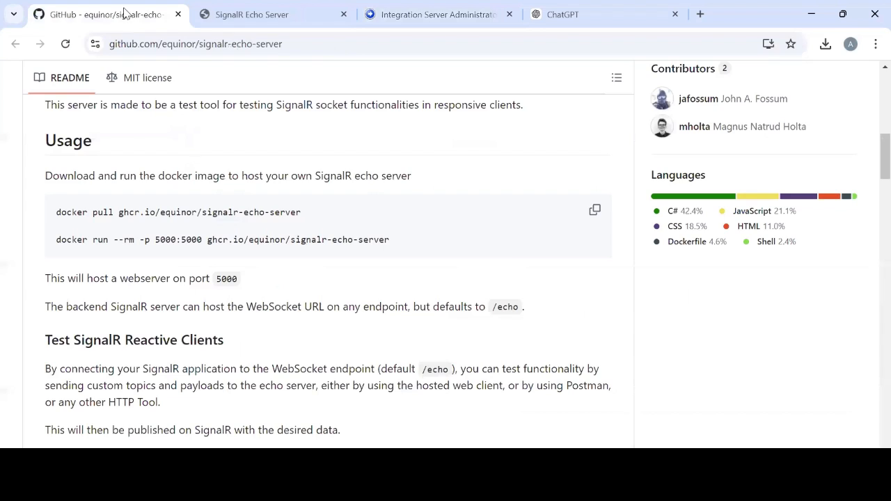
# Return to Integration Server Administrator and refresh the server log to show new ReceiveMessage entries.
pyautogui.click(252, 13)
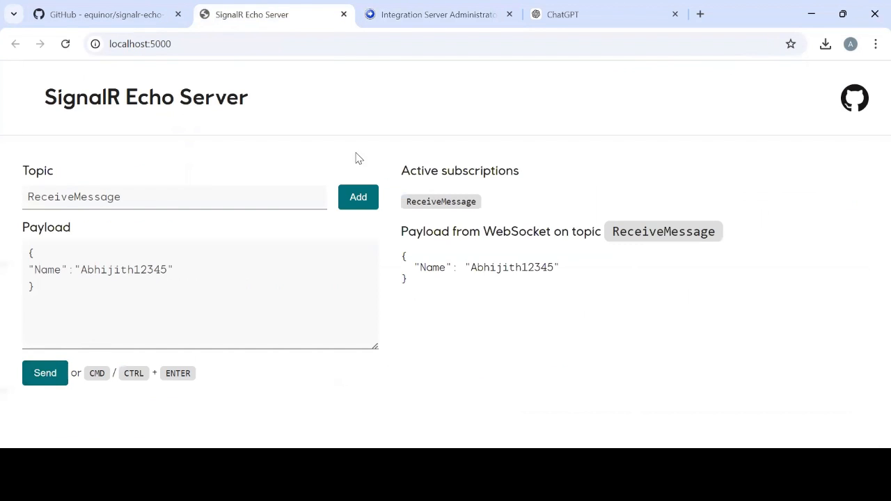
pyautogui.click(438, 14)
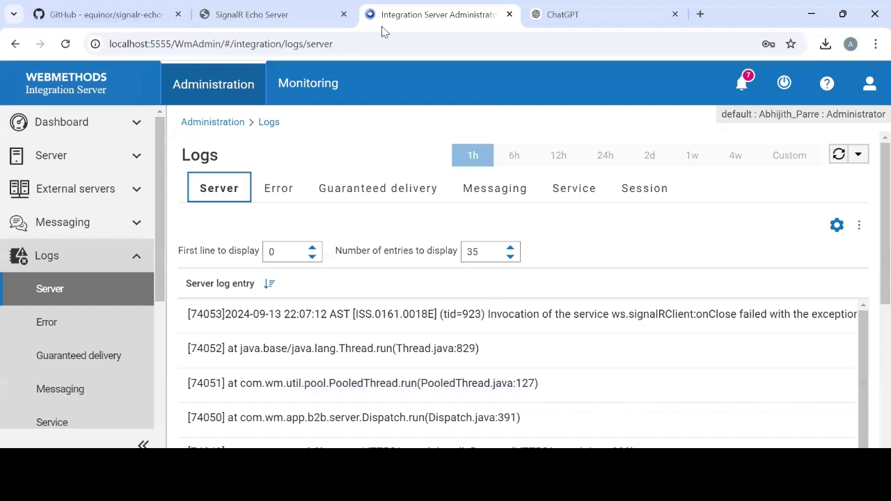
pyautogui.click(838, 153)
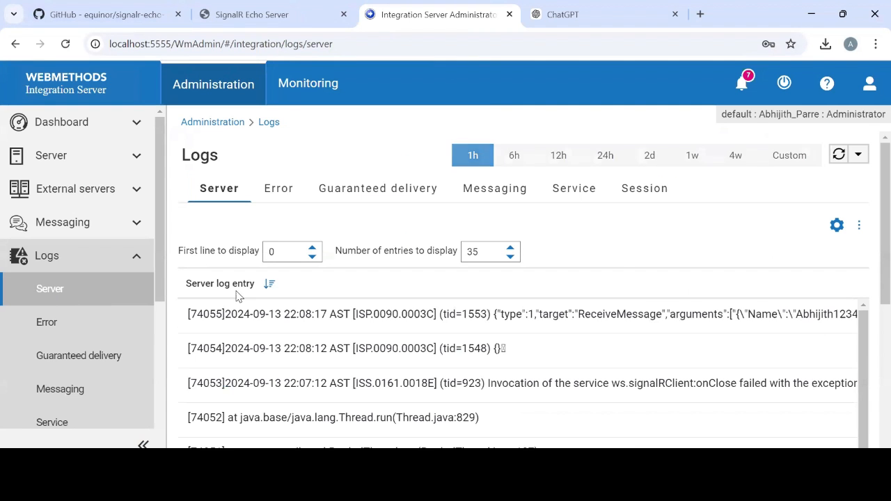